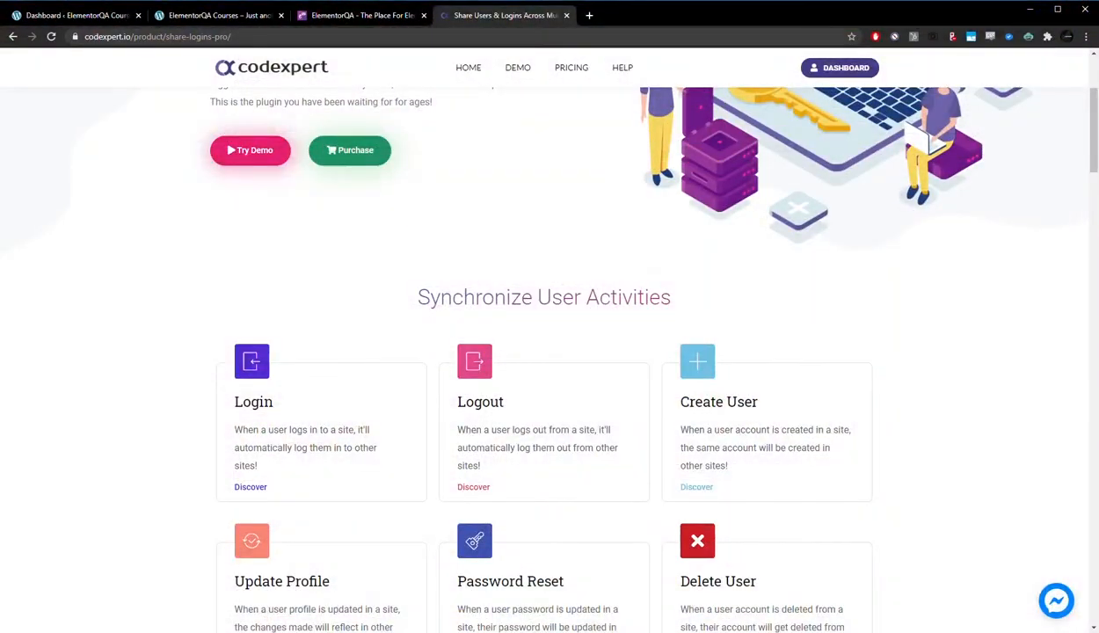
{"action": "mouse_move", "coordinate": [538, 541]}
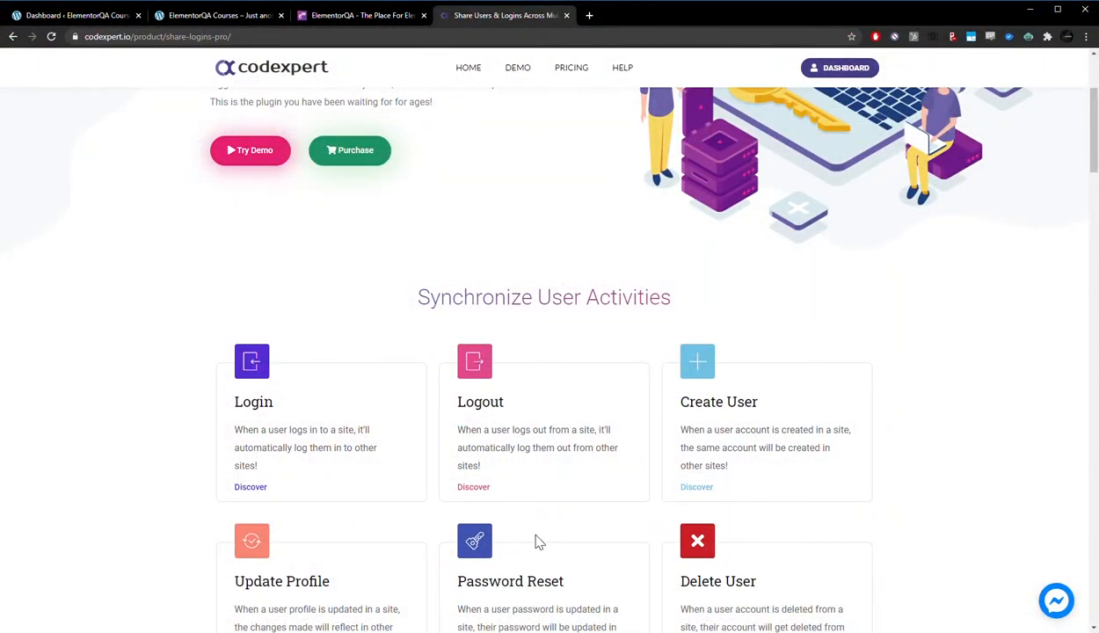
Scroll the Share Logins Pro product page back to its Share Users & Logins headline.
{"action": "scroll", "scroll_direction": "up", "scroll_amount": 3}
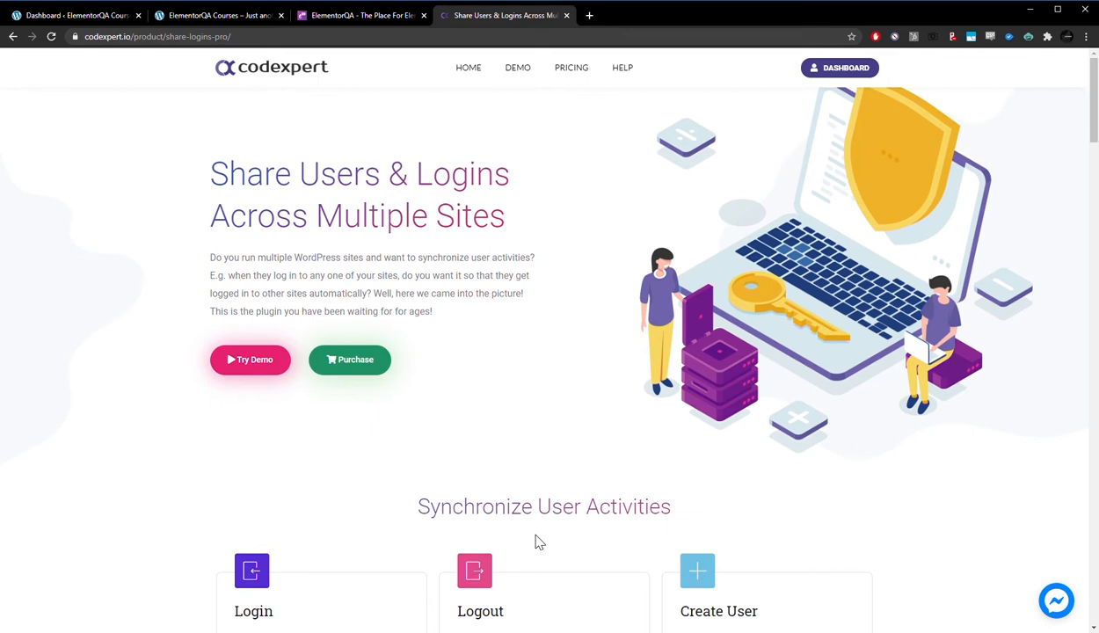
{"action": "scroll", "scroll_direction": "down", "scroll_amount": 3}
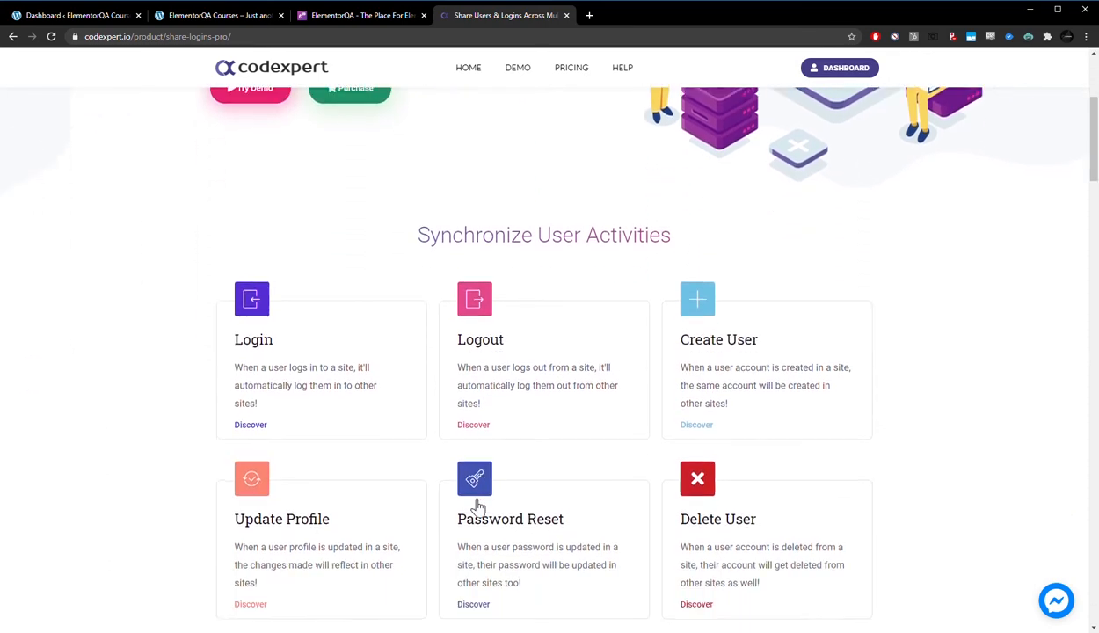
{"action": "scroll", "scroll_direction": "down", "scroll_amount": 3}
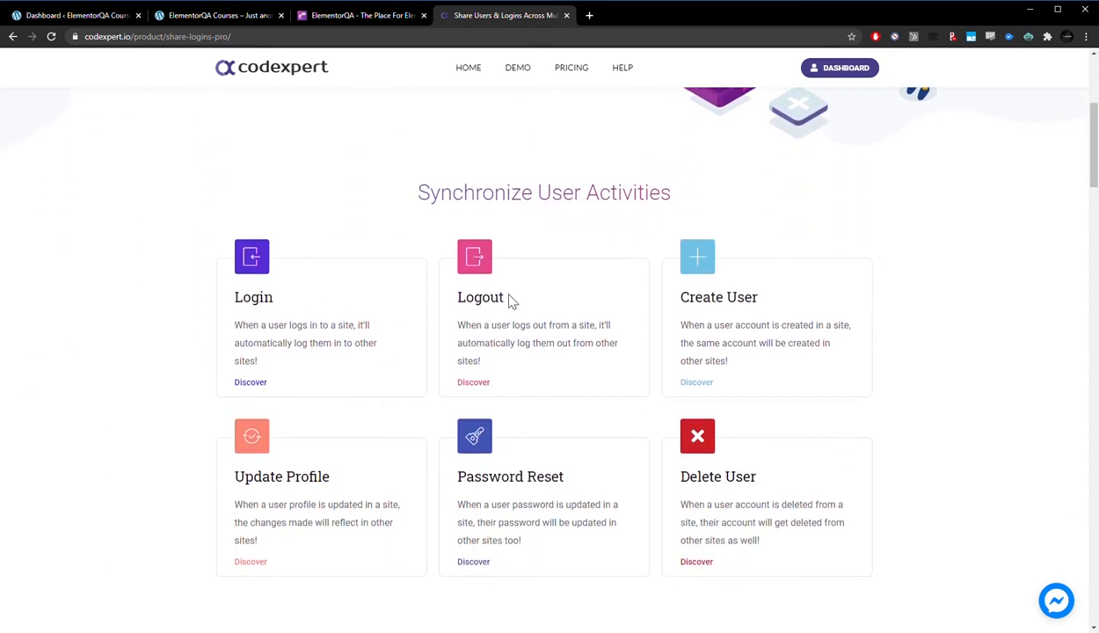
{"action": "scroll", "scroll_direction": "down", "scroll_amount": 3}
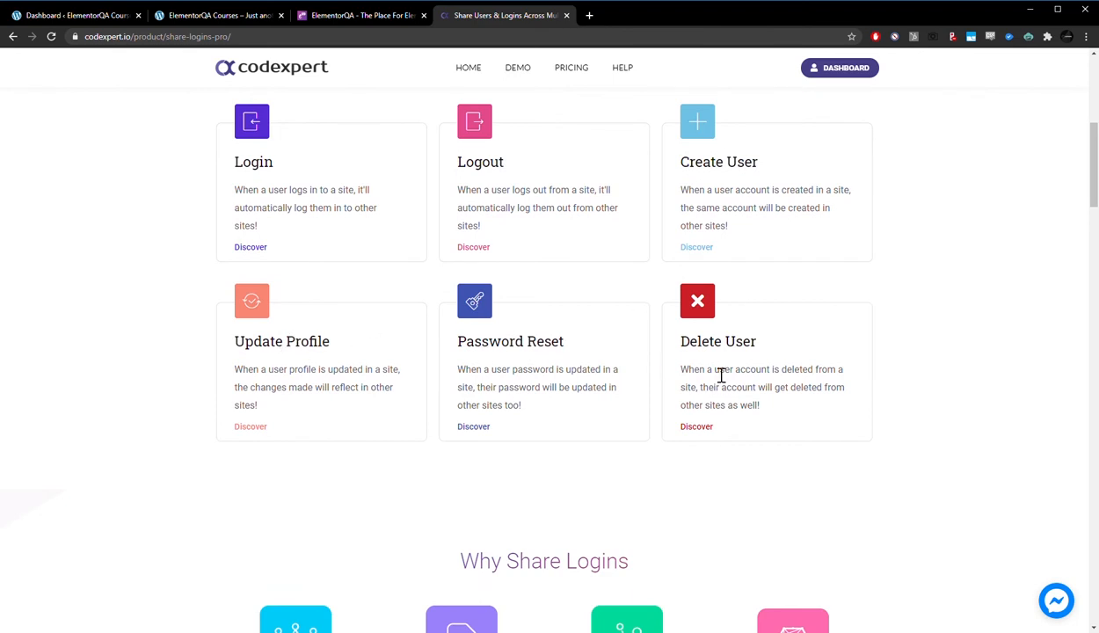
{"action": "scroll", "scroll_direction": "down", "scroll_amount": 3}
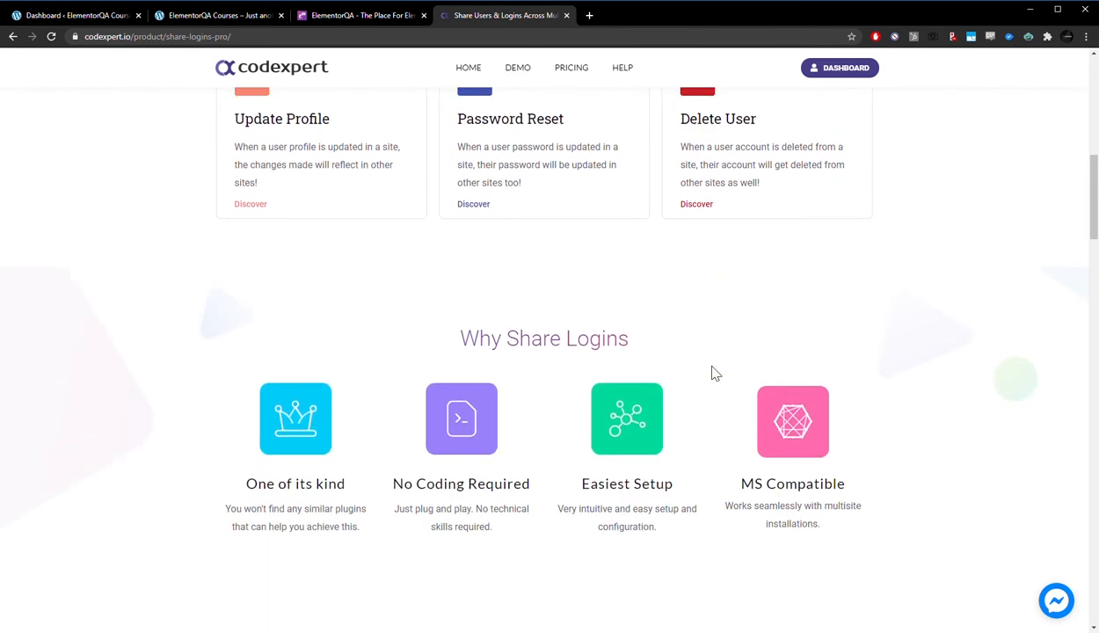
{"action": "scroll", "scroll_direction": "down", "scroll_amount": 3}
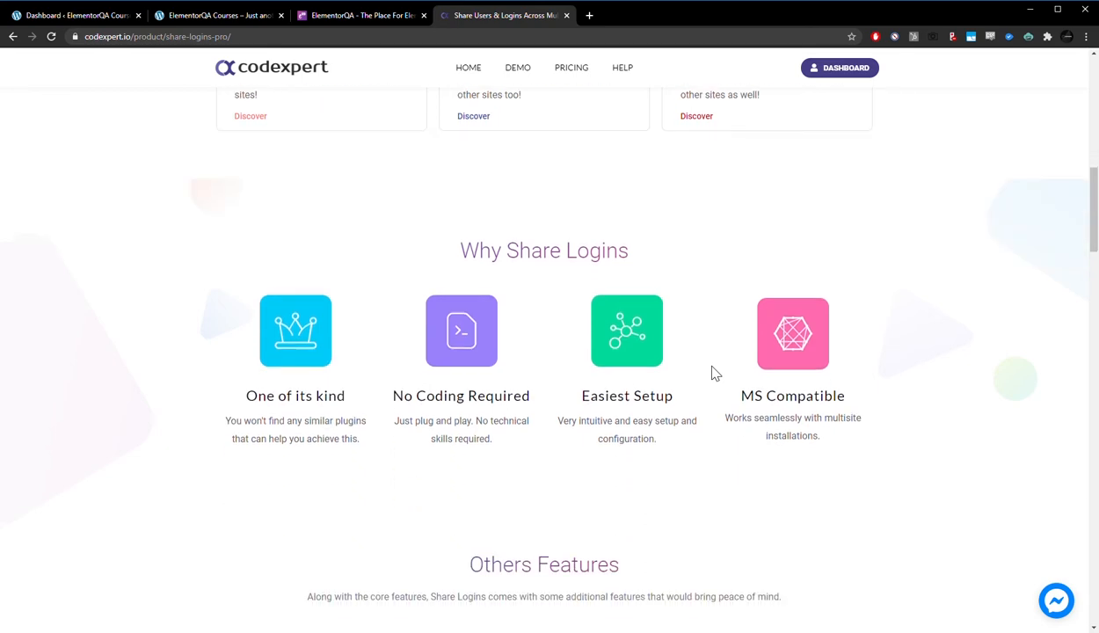
{"action": "scroll", "scroll_direction": "down", "scroll_amount": 3}
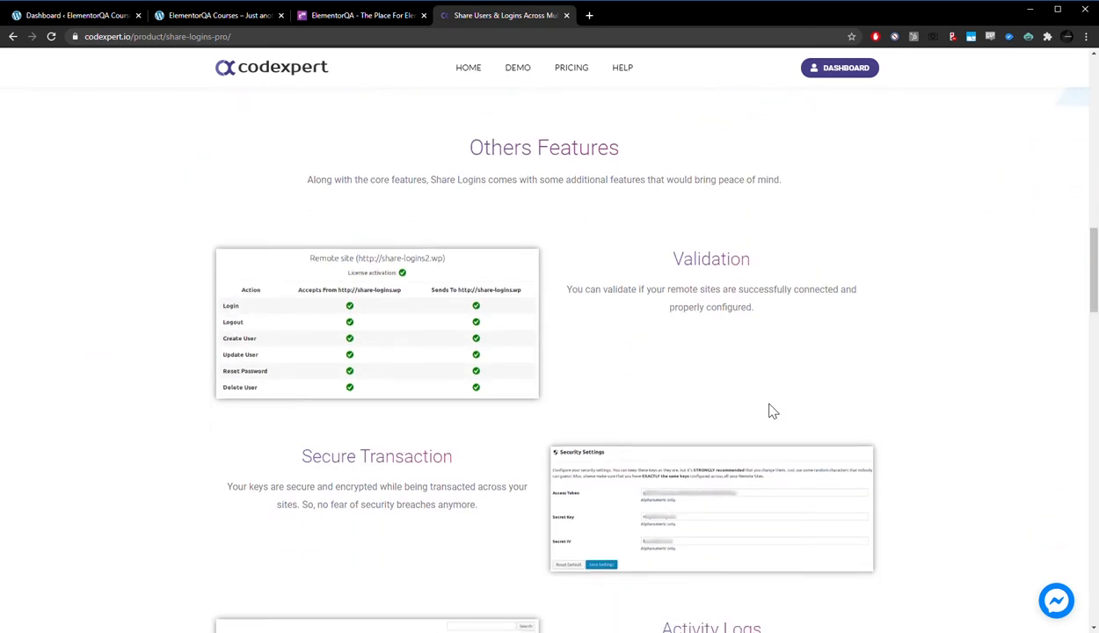
{"action": "scroll", "scroll_direction": "down", "scroll_amount": 3}
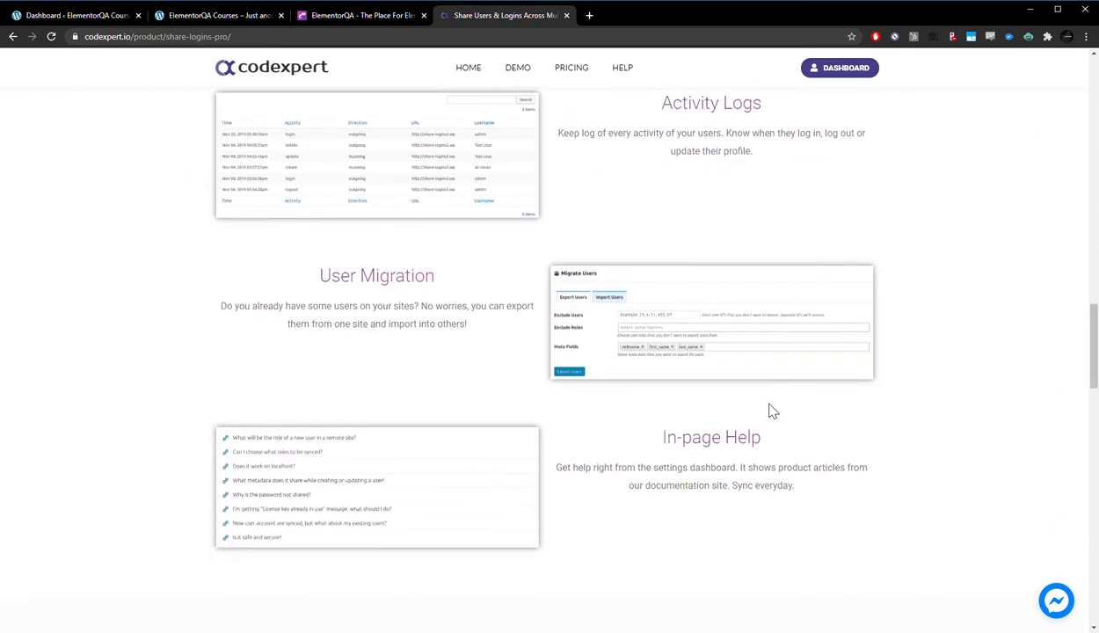
{"action": "scroll", "scroll_direction": "down", "scroll_amount": 3}
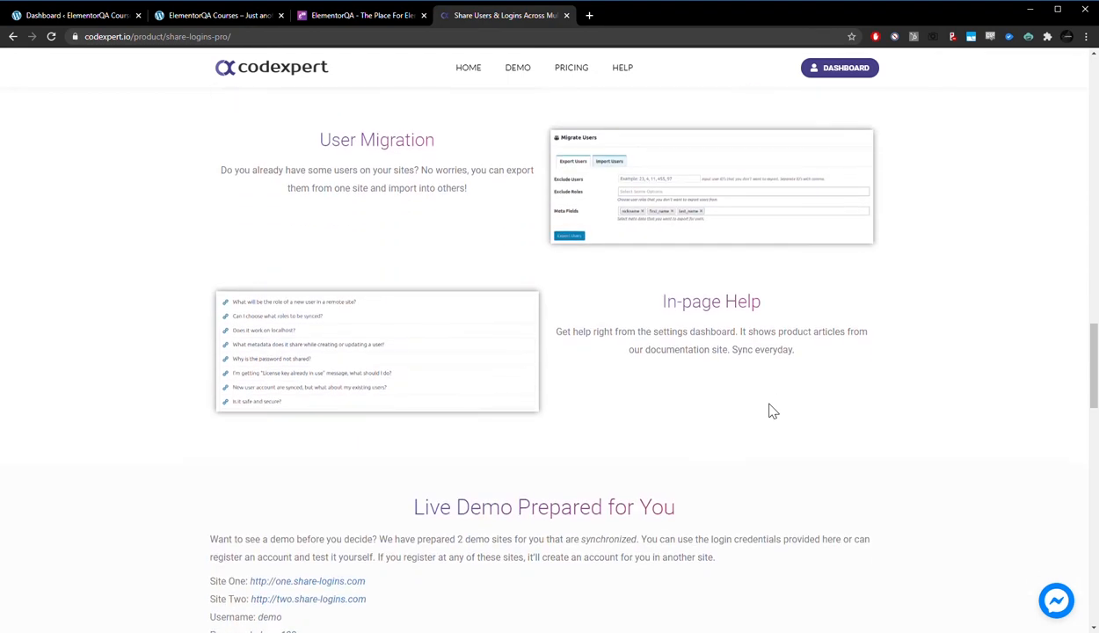
{"action": "scroll", "scroll_direction": "down", "scroll_amount": 3}
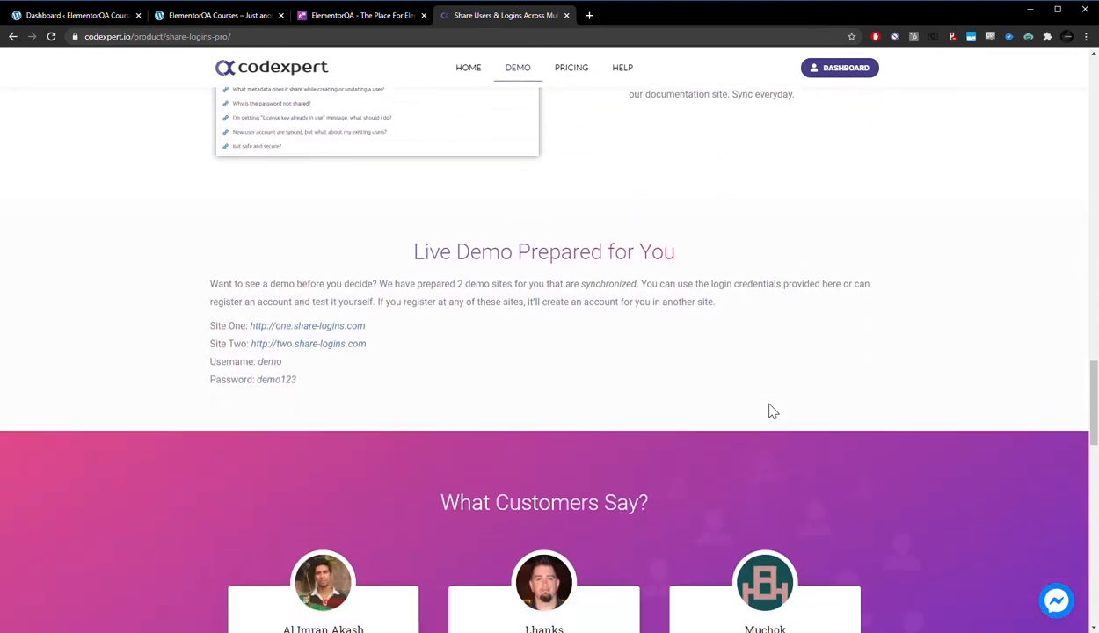
{"action": "left_click", "coordinate": [571, 67]}
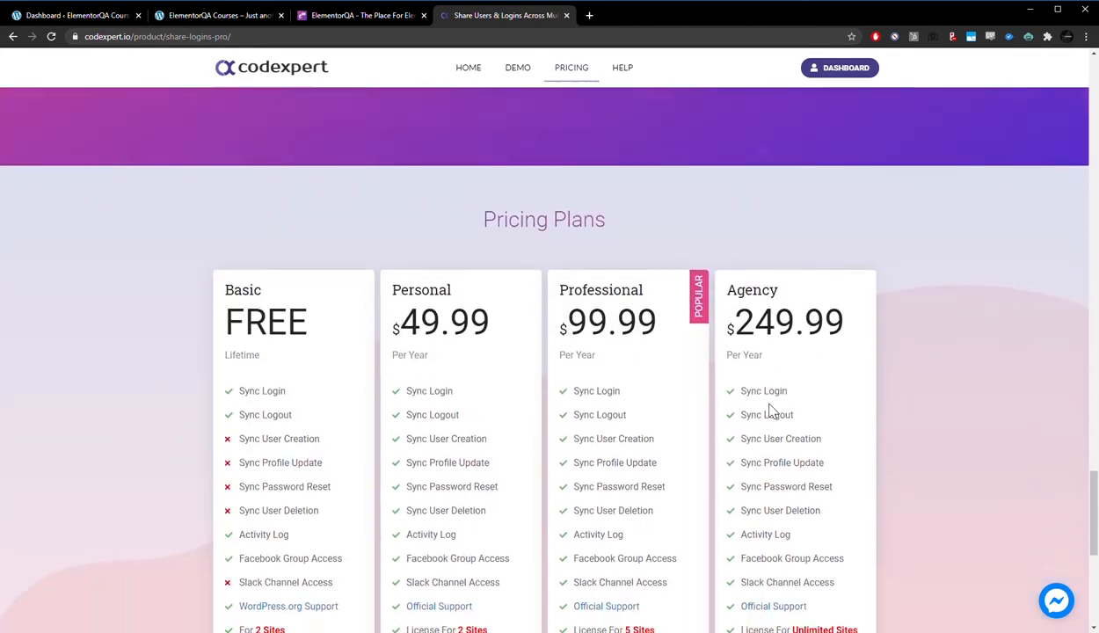
{"action": "scroll", "scroll_direction": "down", "scroll_amount": 3}
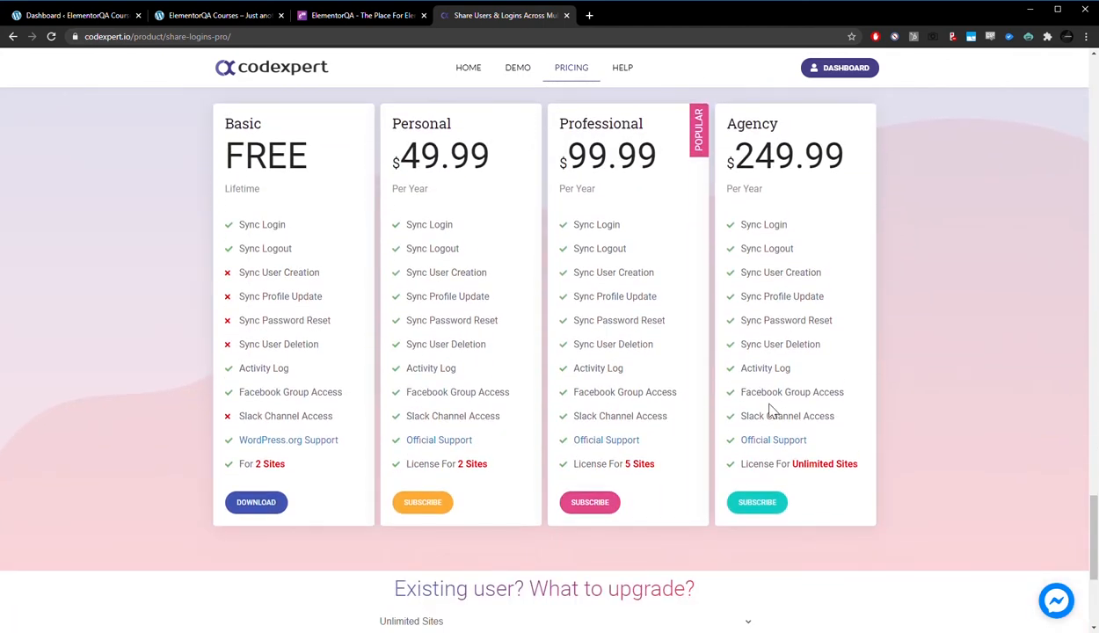
{"action": "mouse_move", "coordinate": [587, 464]}
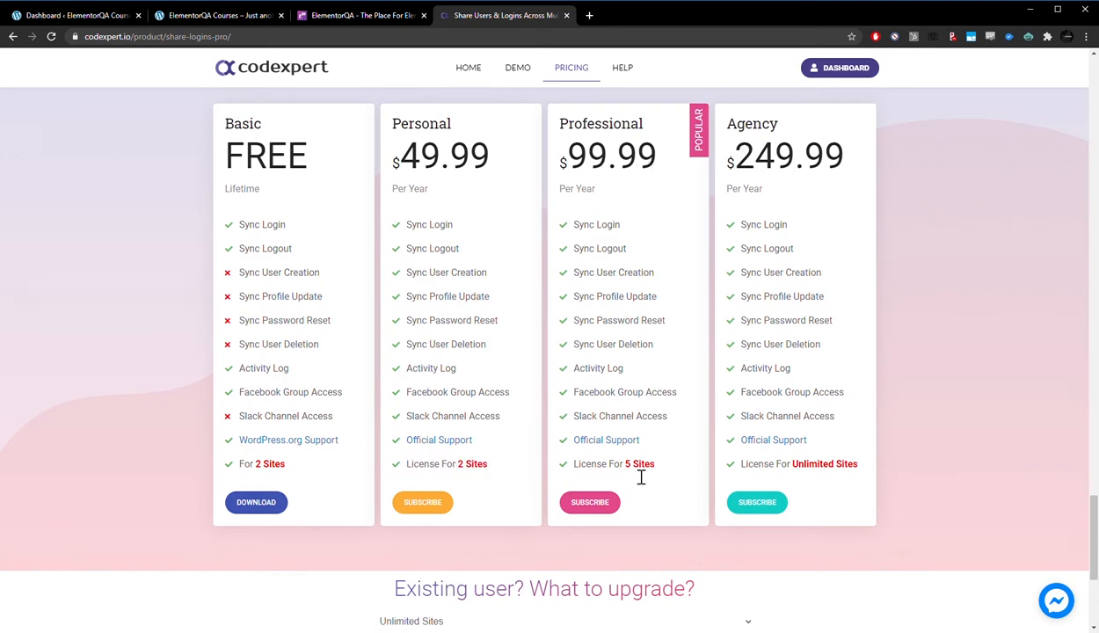
{"action": "scroll", "scroll_direction": "down", "scroll_amount": 3}
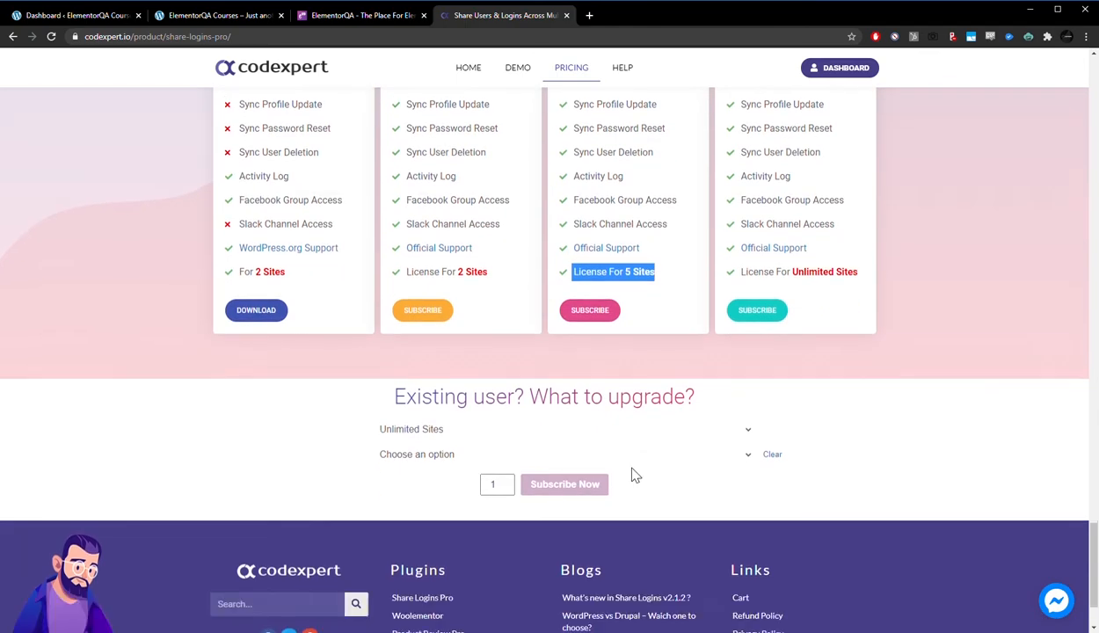
{"action": "scroll", "scroll_direction": "up", "scroll_amount": 3}
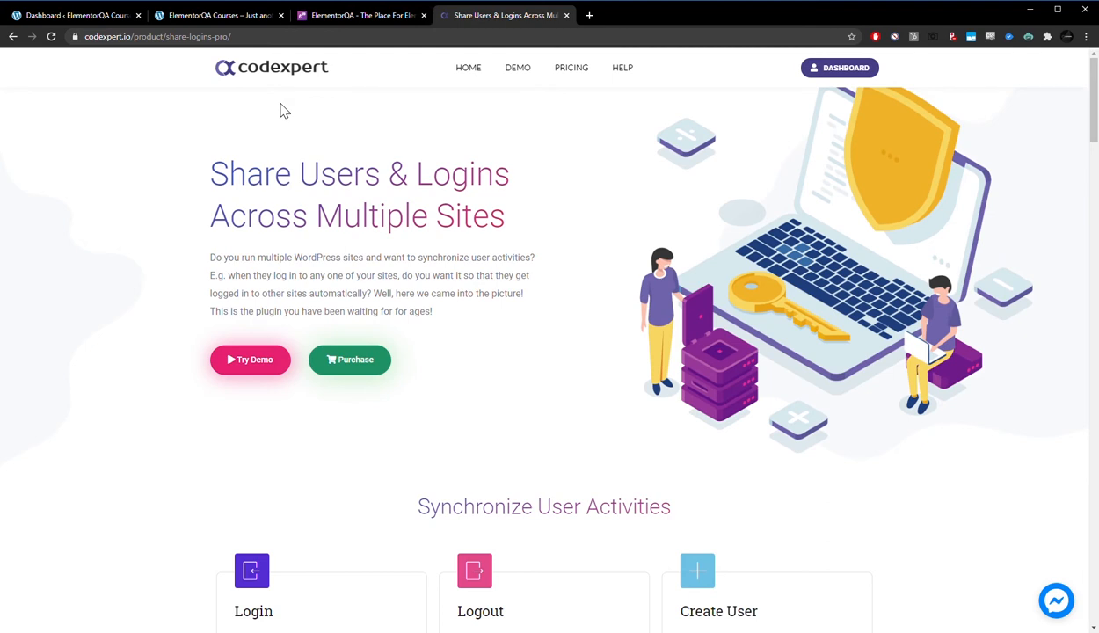
{"action": "mouse_move", "coordinate": [320, 53]}
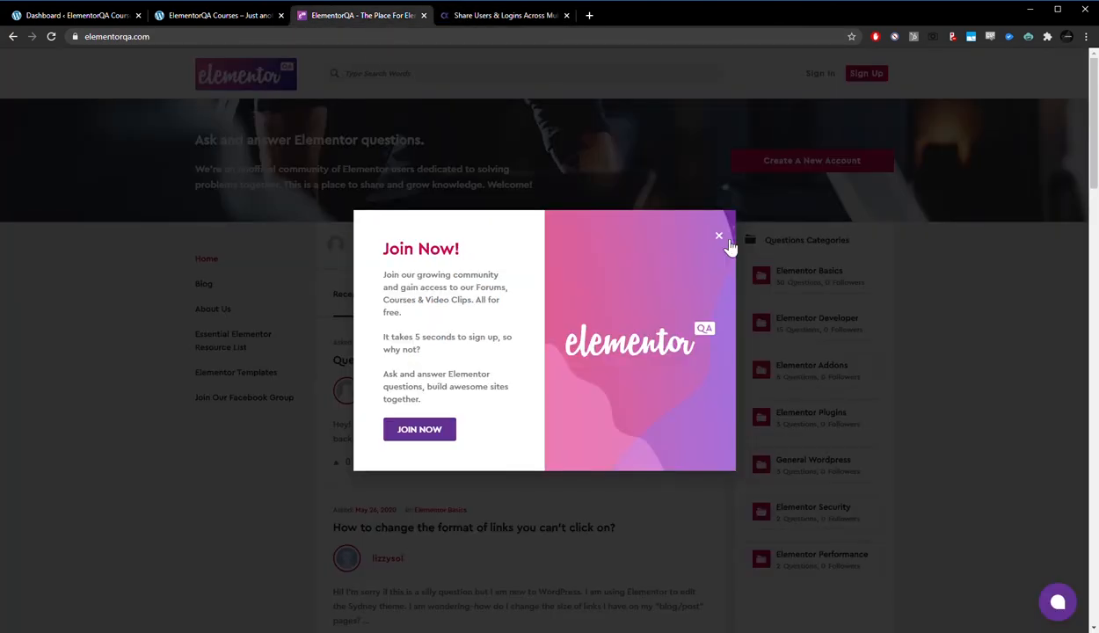
Dismiss the Join Now popup, skim the questions, view the Sign In form and close it.
{"action": "left_click", "coordinate": [719, 235]}
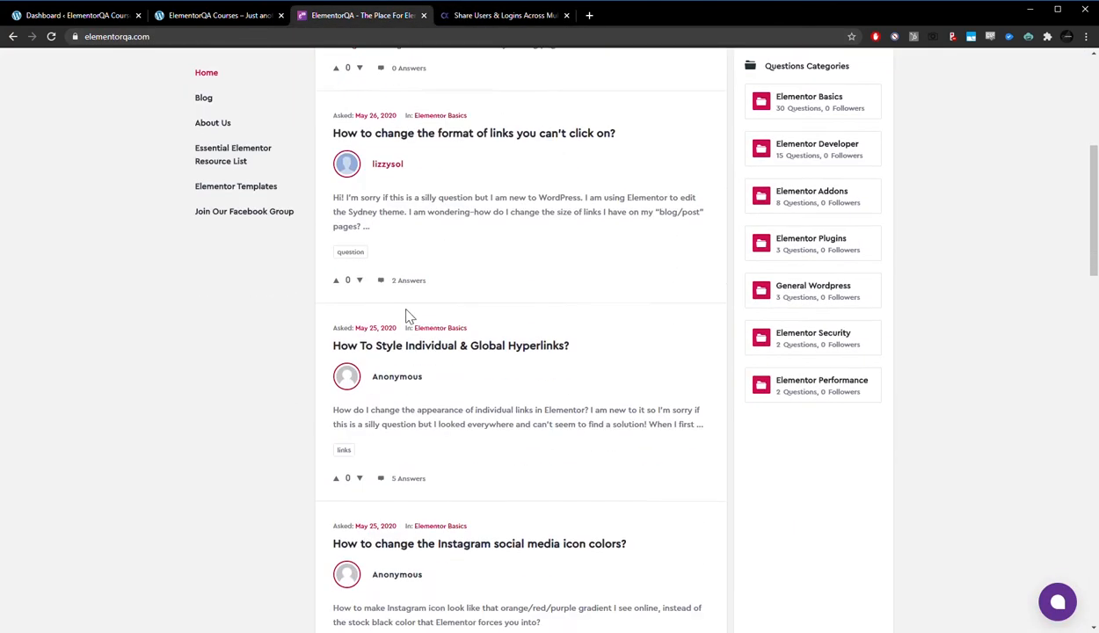
{"action": "scroll", "scroll_direction": "down", "scroll_amount": 3}
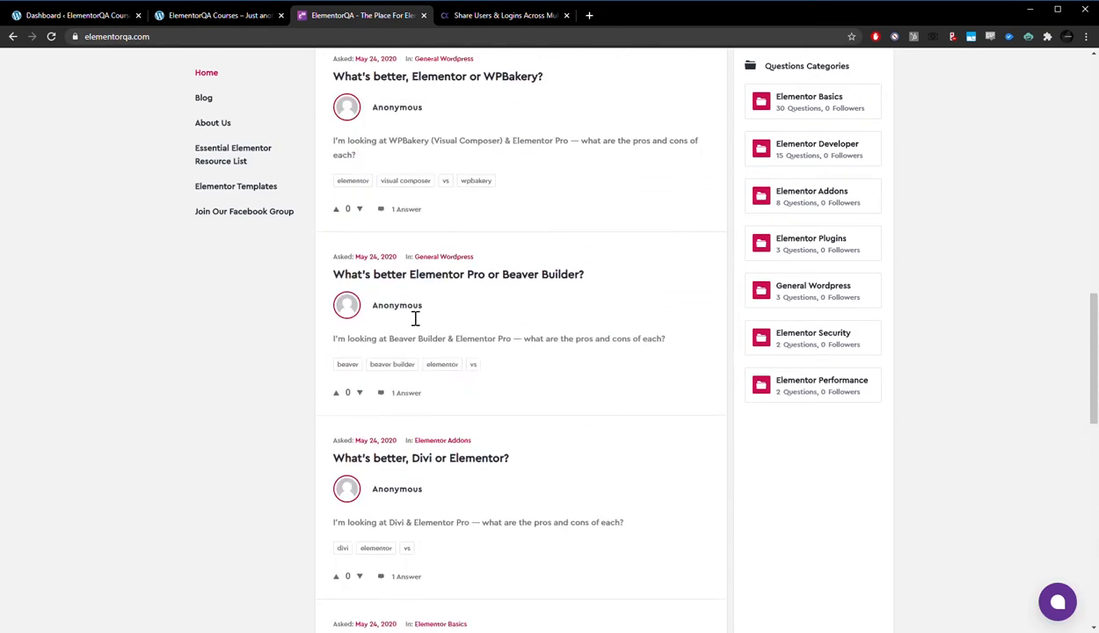
{"action": "scroll", "scroll_direction": "up", "scroll_amount": 3}
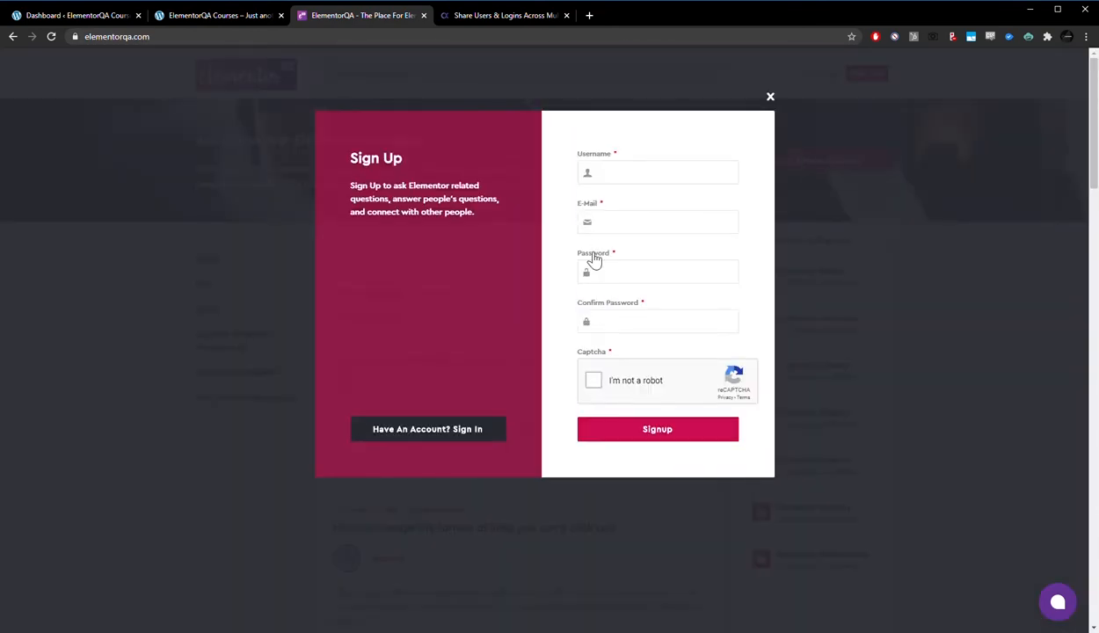
{"action": "left_click", "coordinate": [770, 95]}
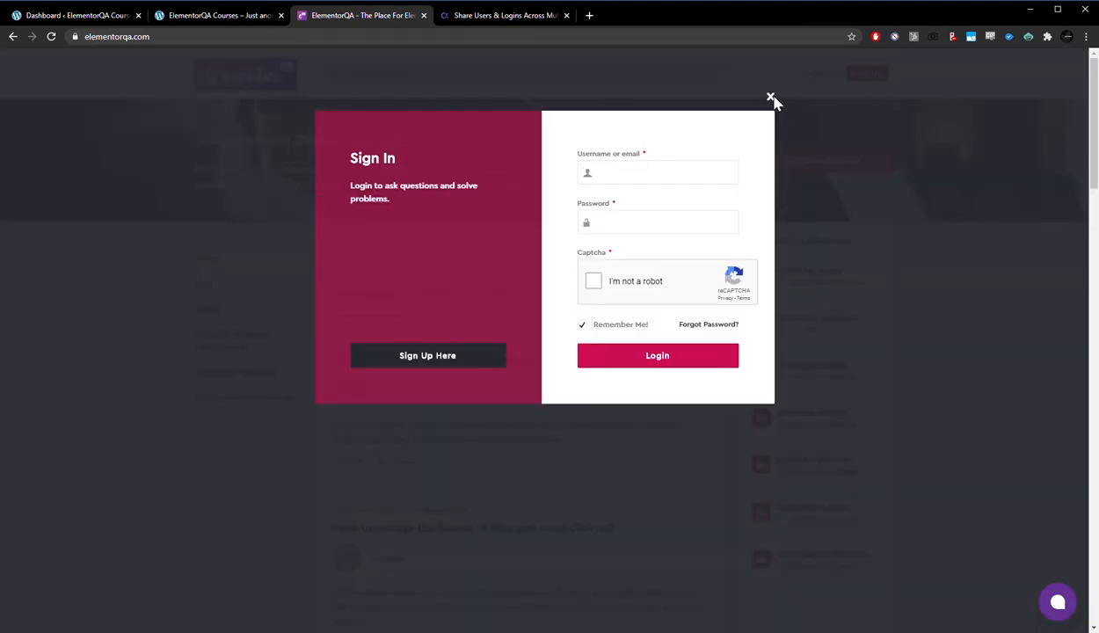
{"action": "left_click", "coordinate": [770, 97]}
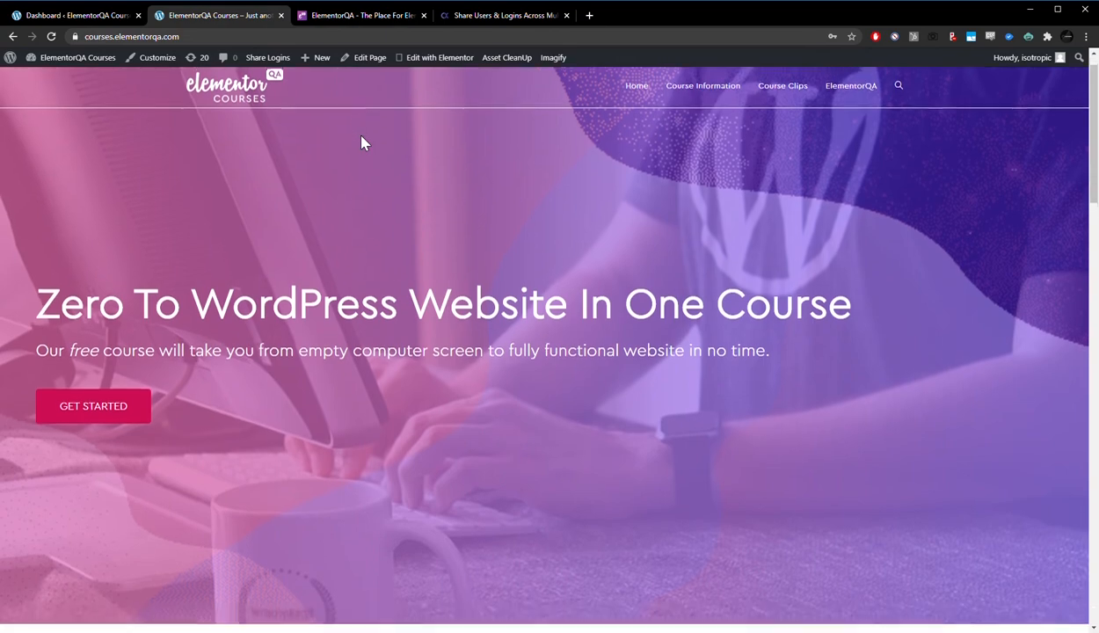
Compare the questions and Courses sites, then land on the Courses WordPress Dashboard.
{"action": "scroll", "scroll_direction": "down", "scroll_amount": 3}
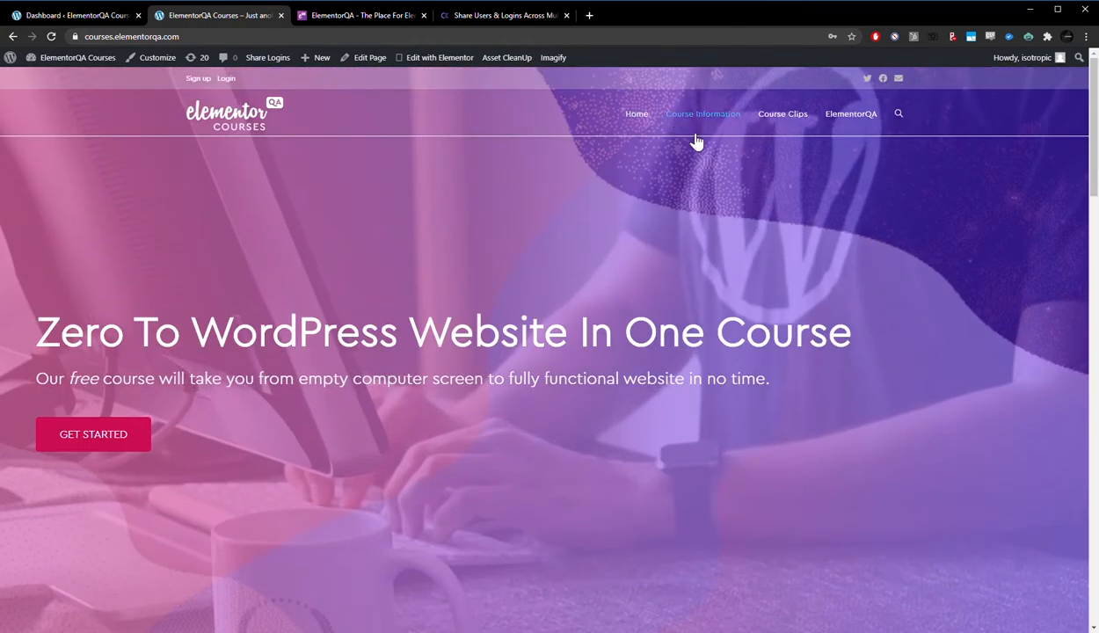
{"action": "mouse_move", "coordinate": [227, 14]}
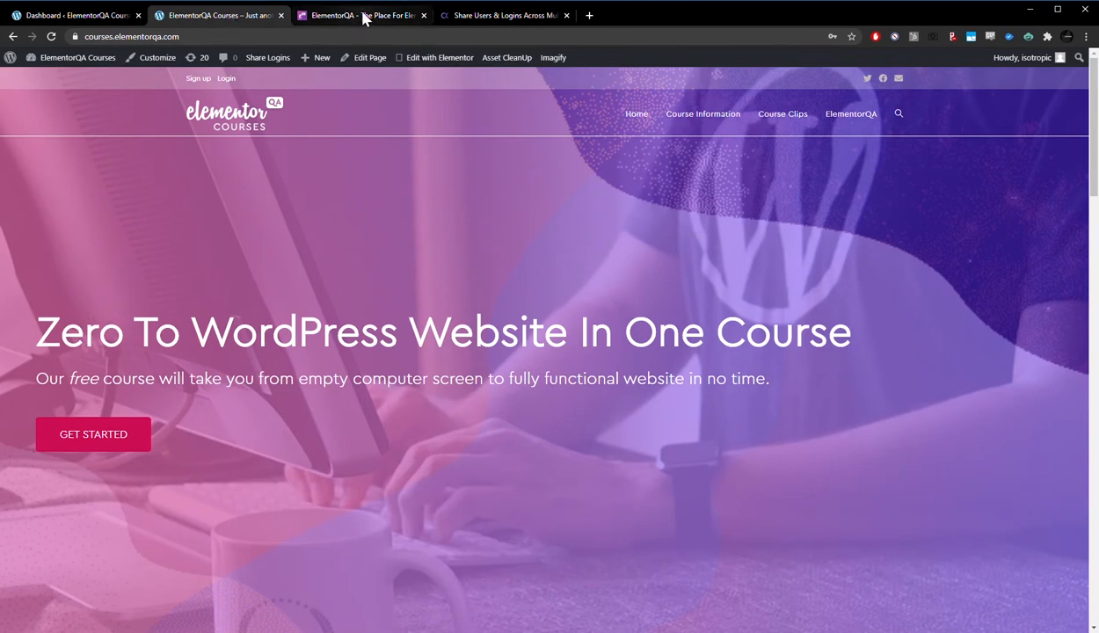
{"action": "left_click", "coordinate": [360, 14]}
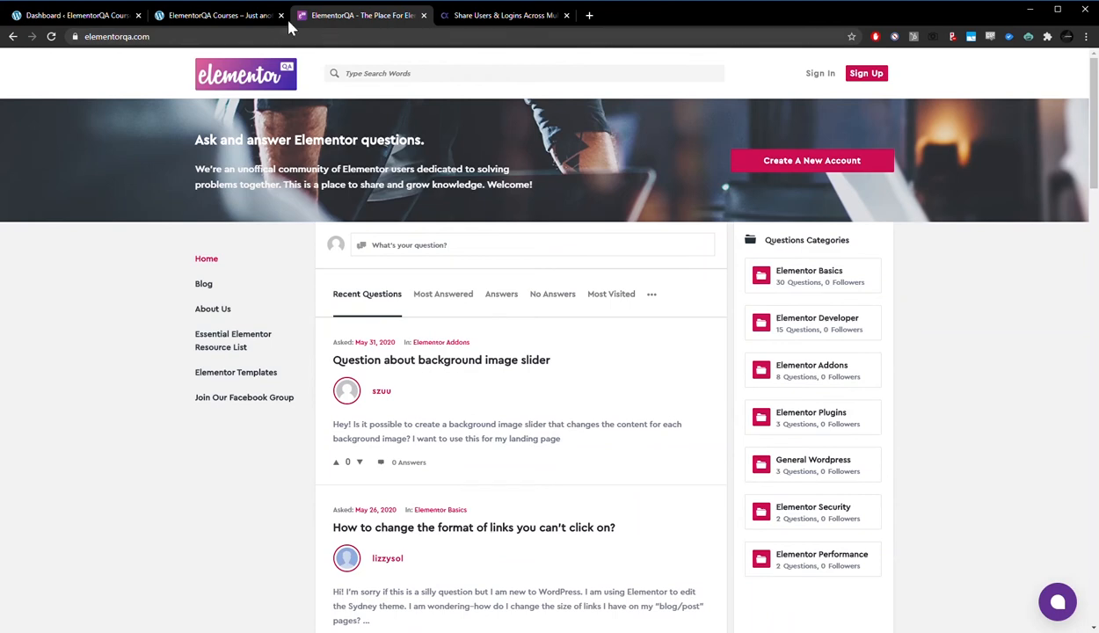
{"action": "left_click", "coordinate": [220, 14]}
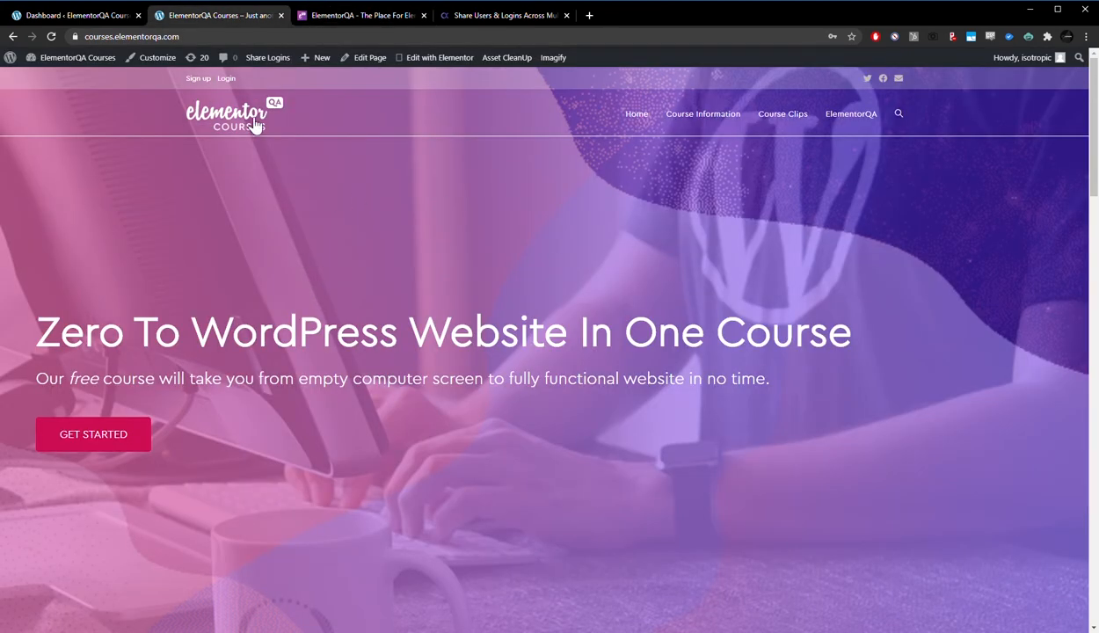
{"action": "left_click", "coordinate": [225, 77]}
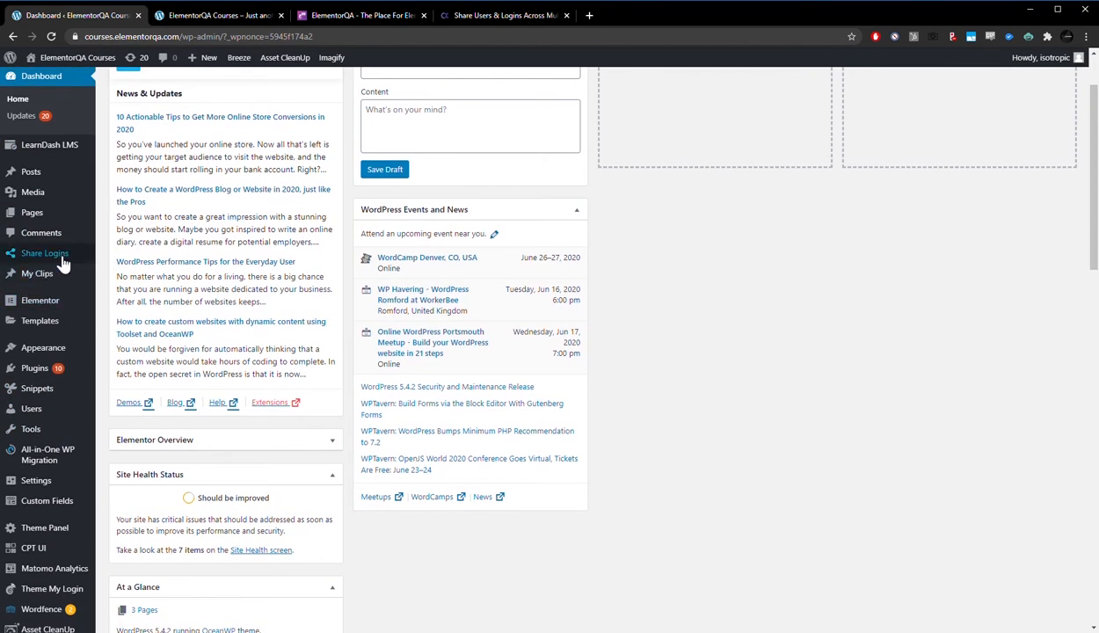
{"action": "left_click", "coordinate": [44, 253]}
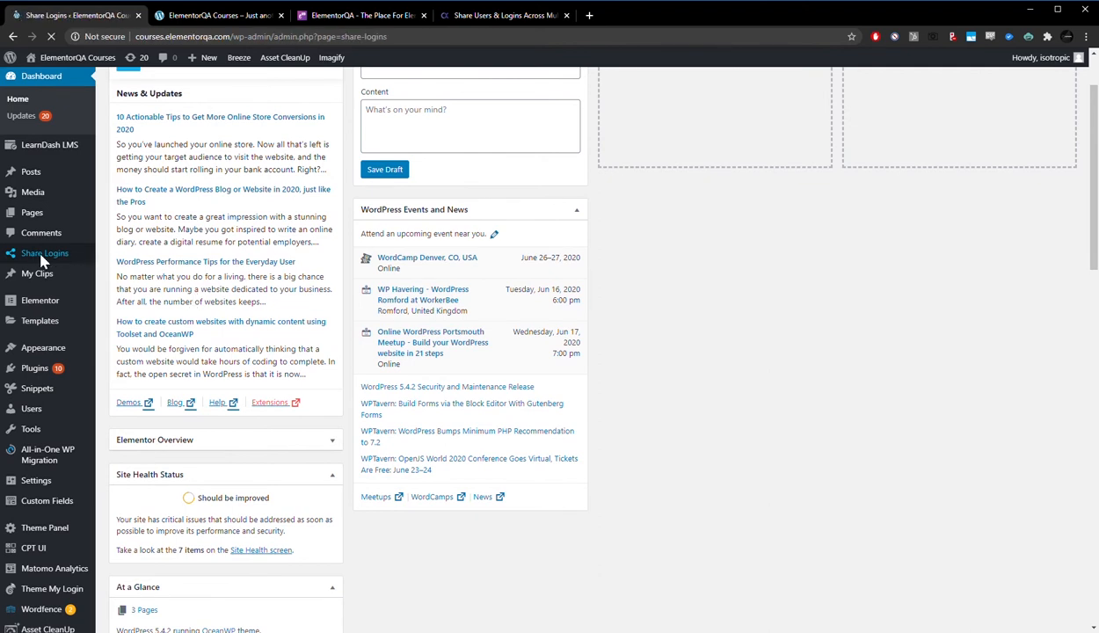
{"action": "left_click", "coordinate": [45, 253]}
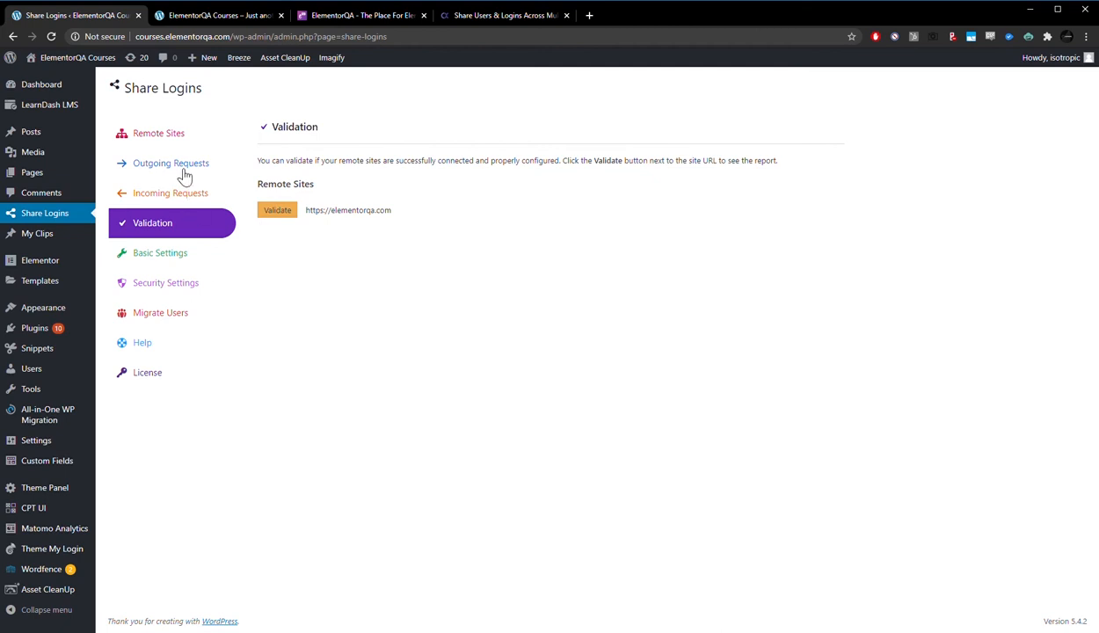
{"action": "mouse_move", "coordinate": [173, 134]}
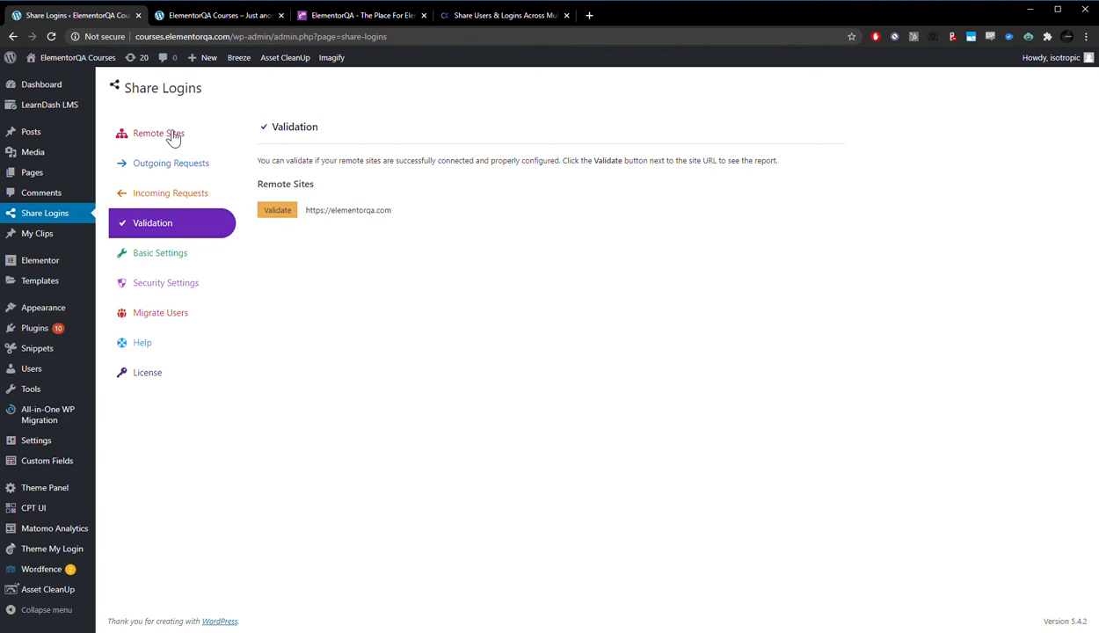
{"action": "left_click", "coordinate": [158, 133]}
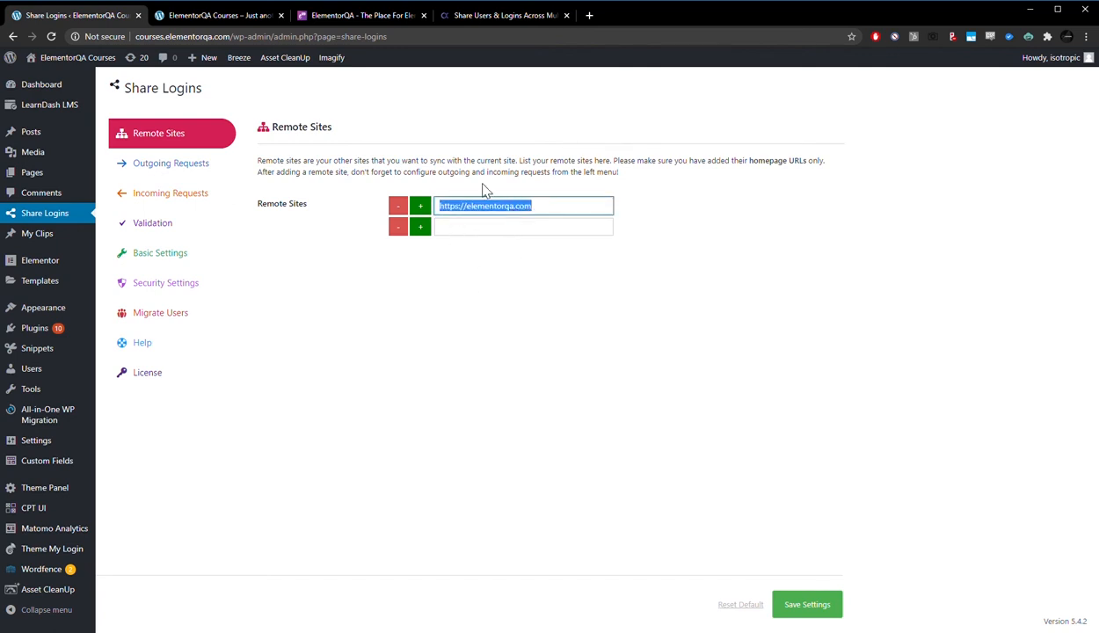
{"action": "mouse_move", "coordinate": [316, 265]}
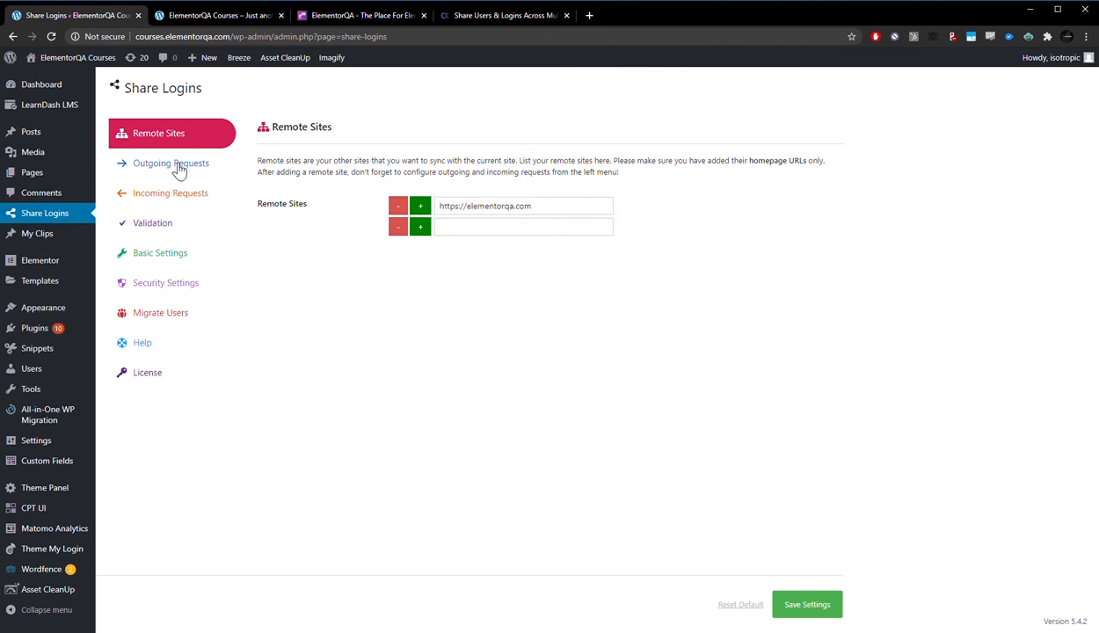
Review Outgoing and Incoming Requests for elementorqa.com, then show the Validation page.
{"action": "left_click", "coordinate": [170, 162]}
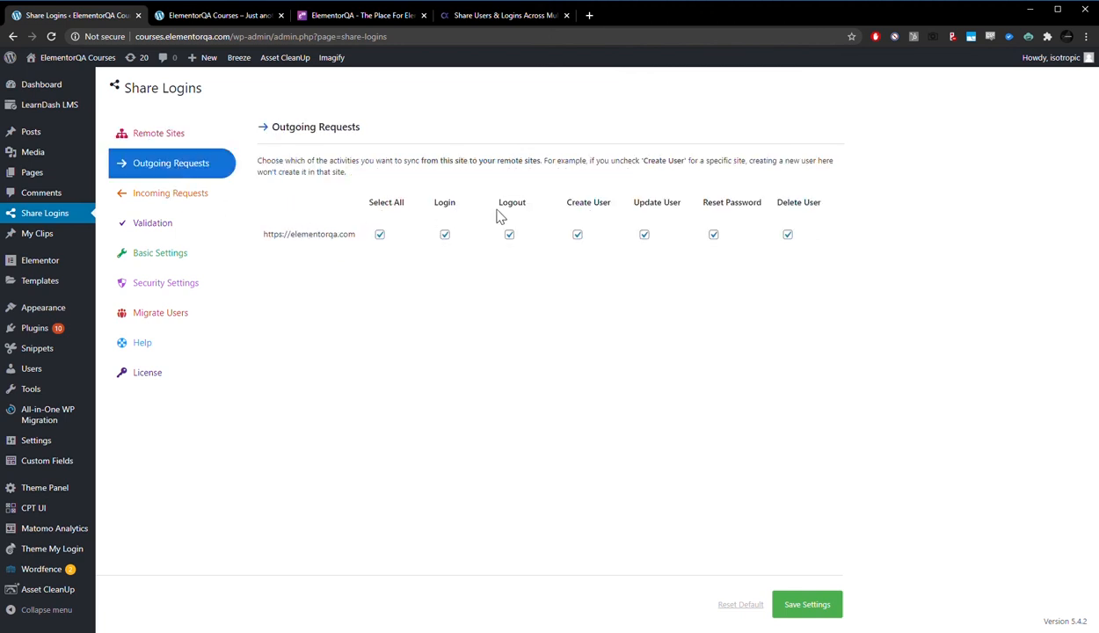
{"action": "mouse_move", "coordinate": [738, 214]}
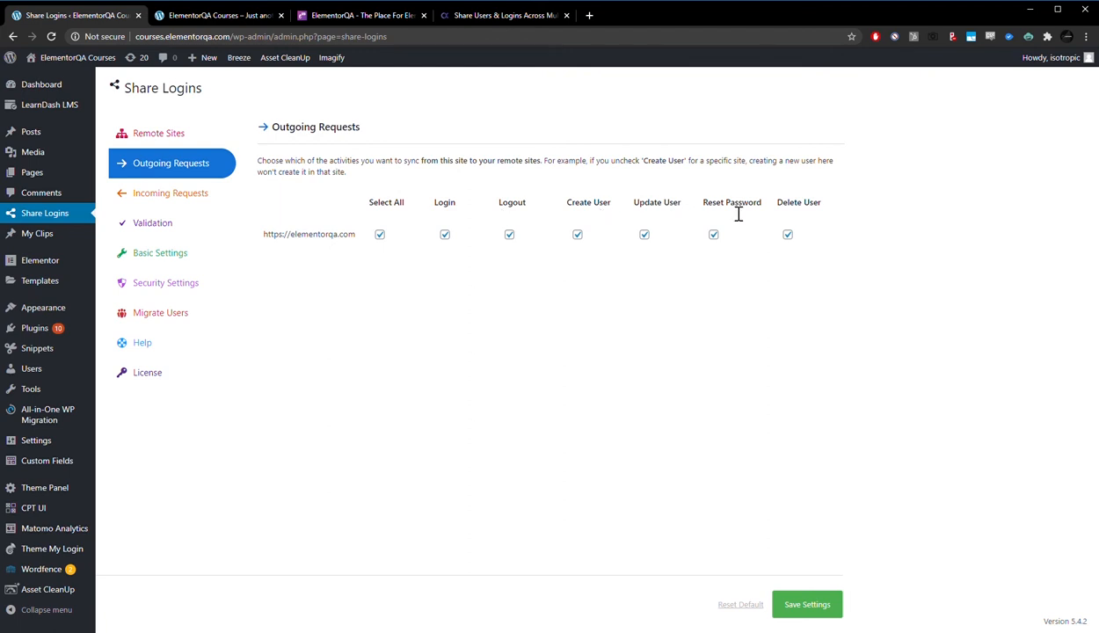
{"action": "mouse_move", "coordinate": [570, 348]}
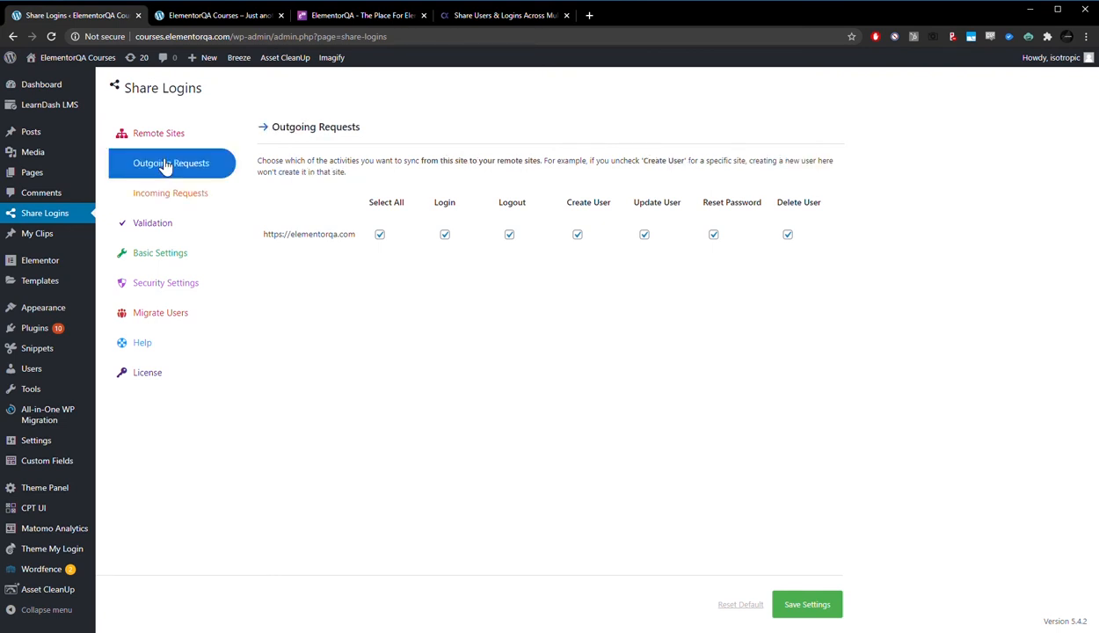
{"action": "left_click", "coordinate": [169, 192]}
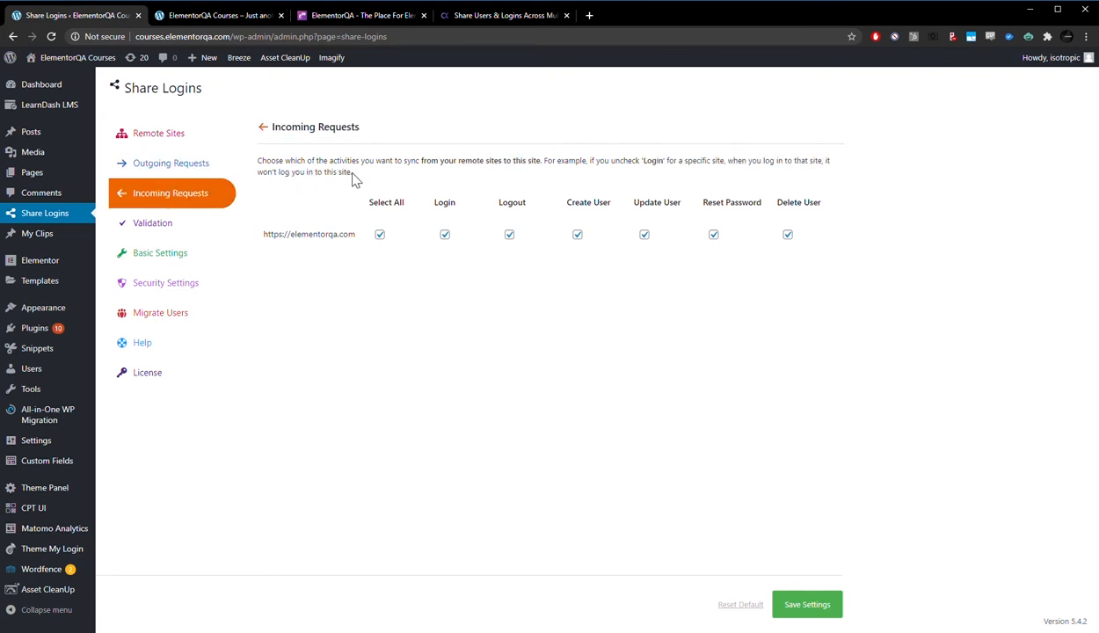
{"action": "mouse_move", "coordinate": [155, 242]}
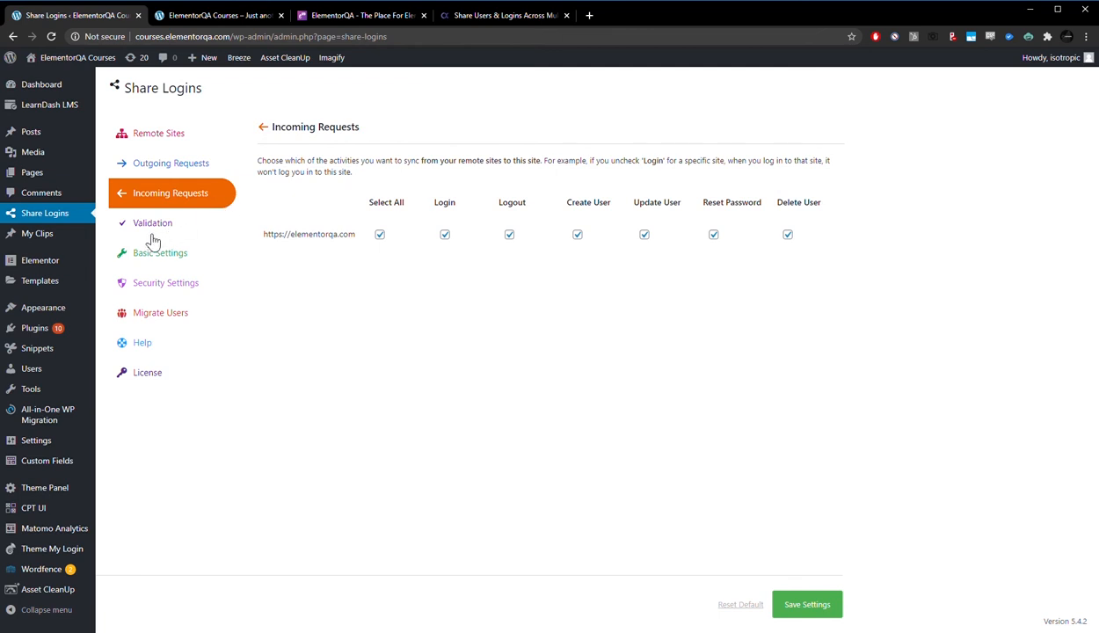
{"action": "left_click", "coordinate": [151, 222]}
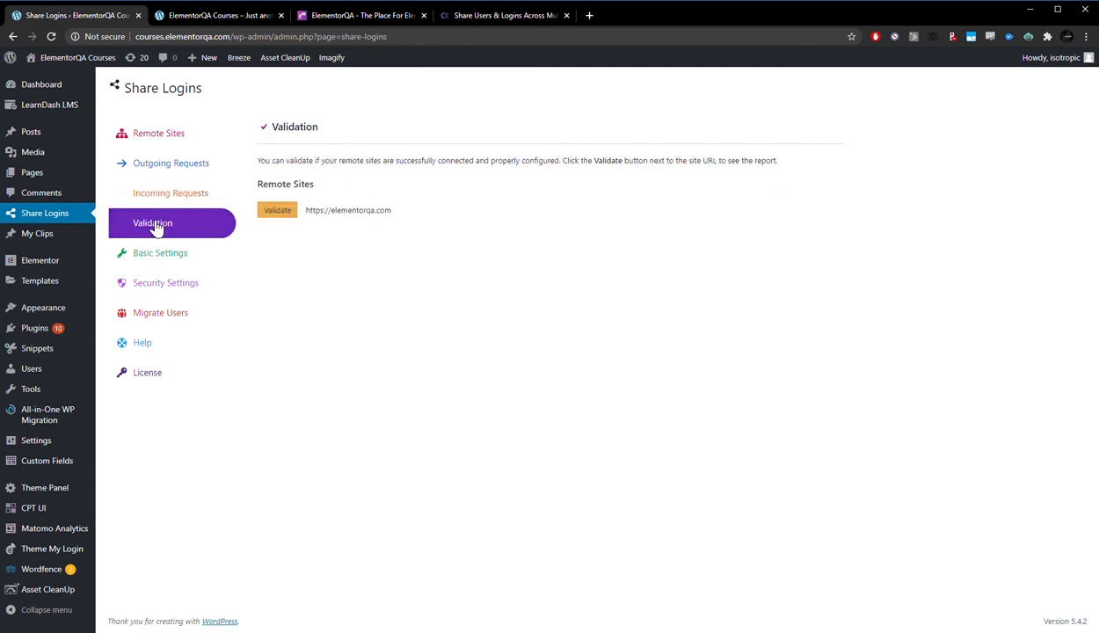
{"action": "left_click", "coordinate": [278, 209]}
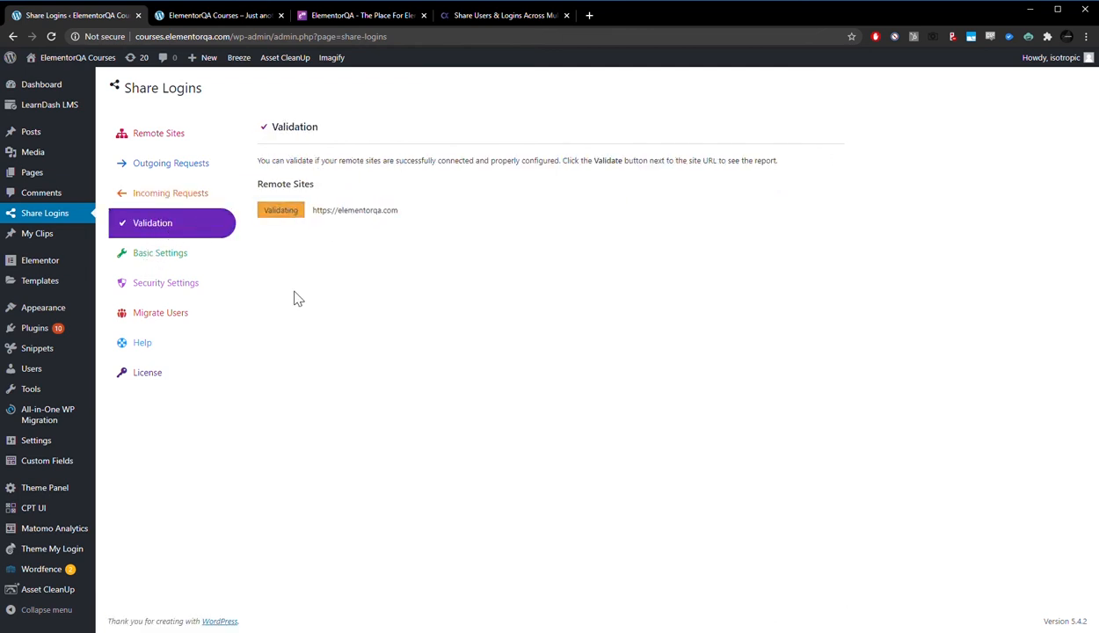
{"action": "left_click", "coordinate": [281, 209]}
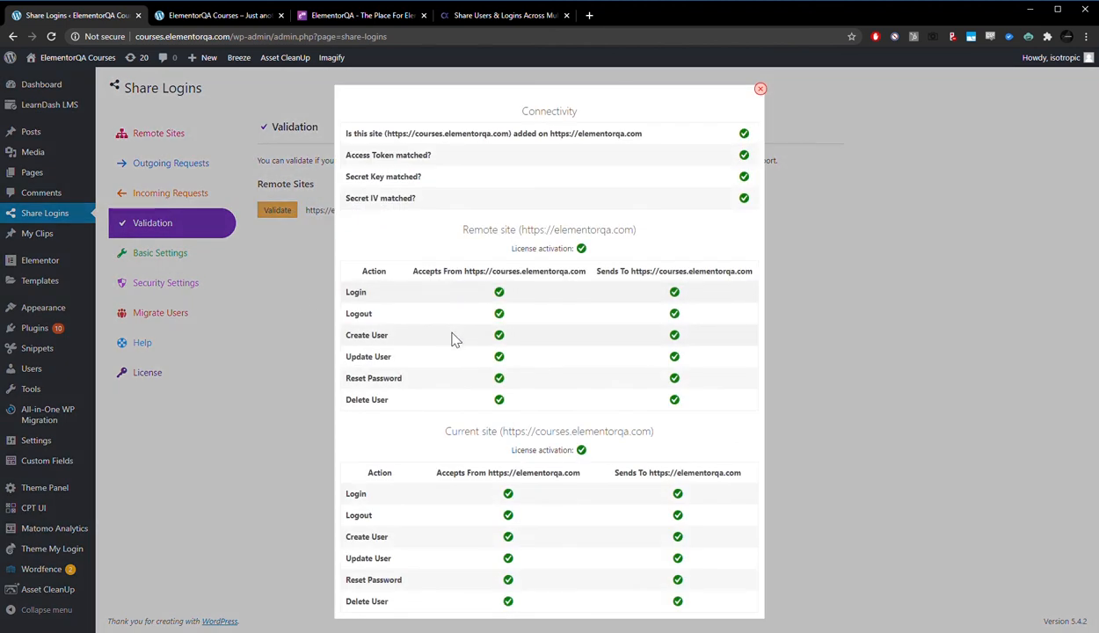
{"action": "mouse_move", "coordinate": [640, 468]}
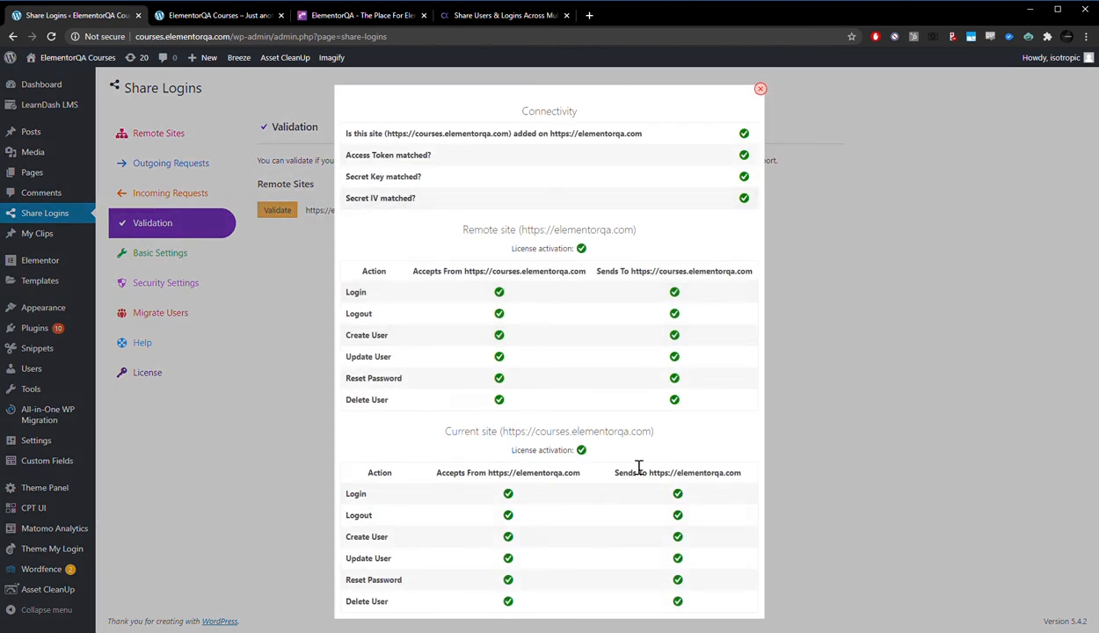
{"action": "mouse_move", "coordinate": [760, 176]}
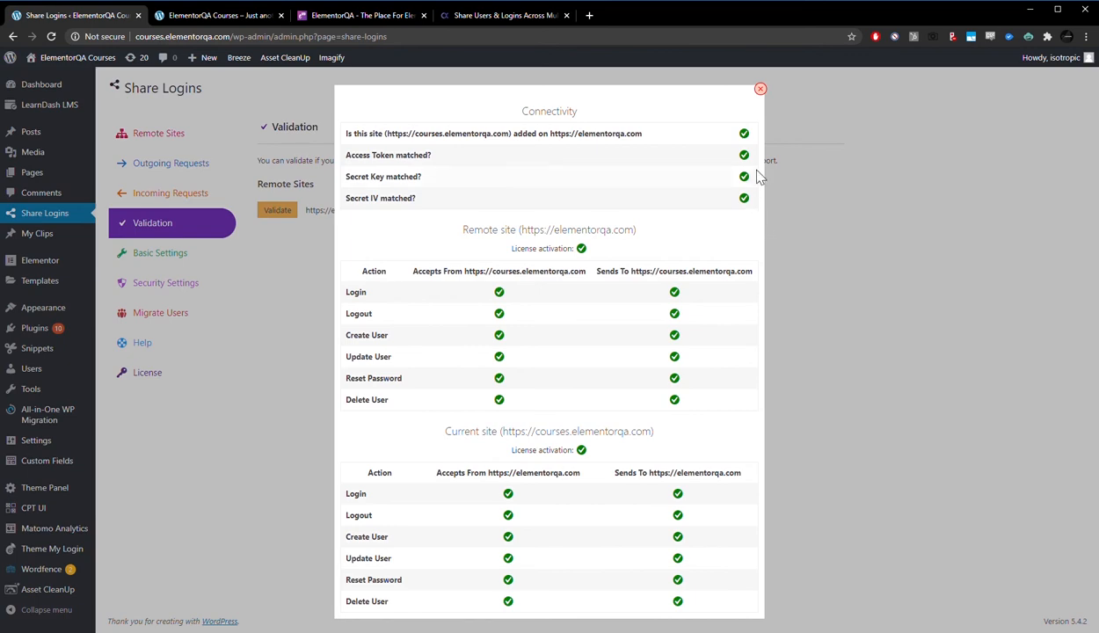
{"action": "left_click", "coordinate": [759, 87]}
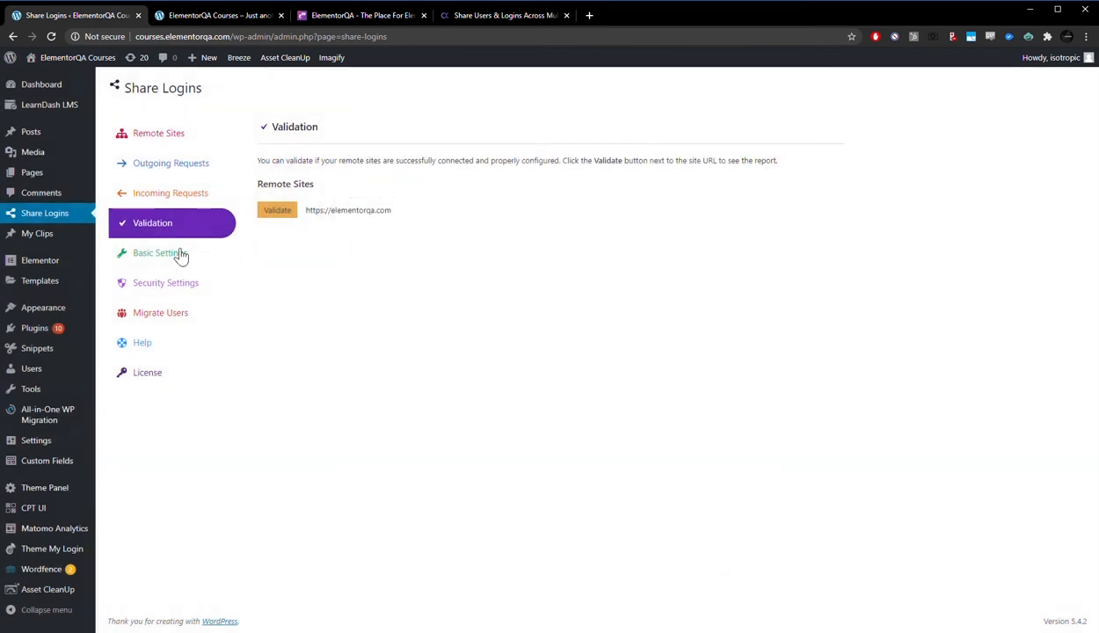
Pass through Basic Settings, Remote Sites, Outgoing Requests and Validation, landing on Basic Settings.
{"action": "left_click", "coordinate": [160, 253]}
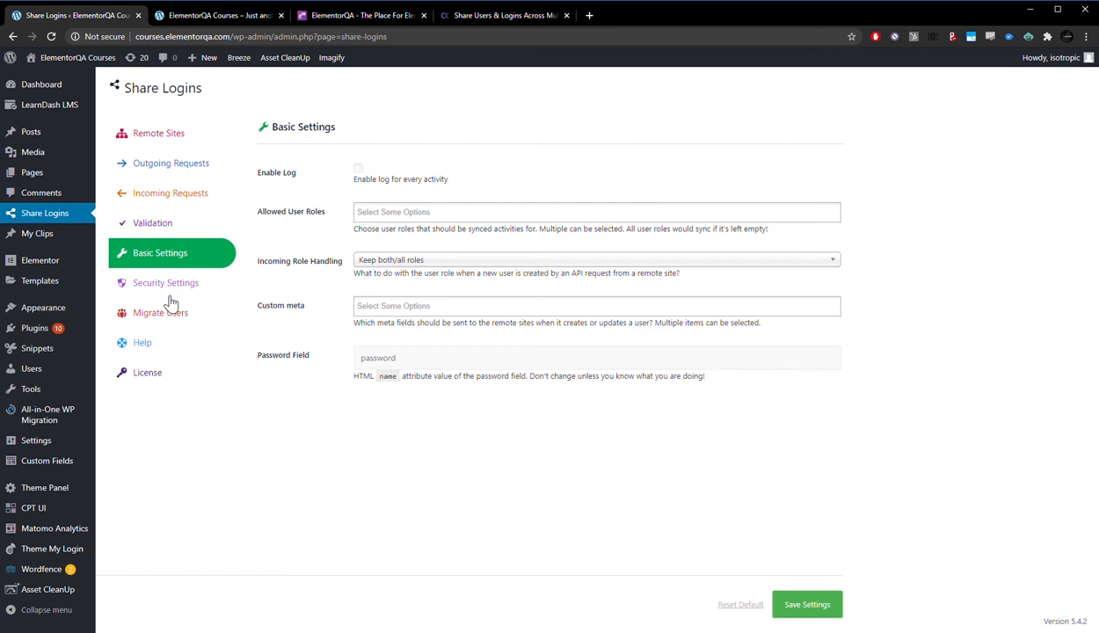
{"action": "left_click", "coordinate": [158, 133]}
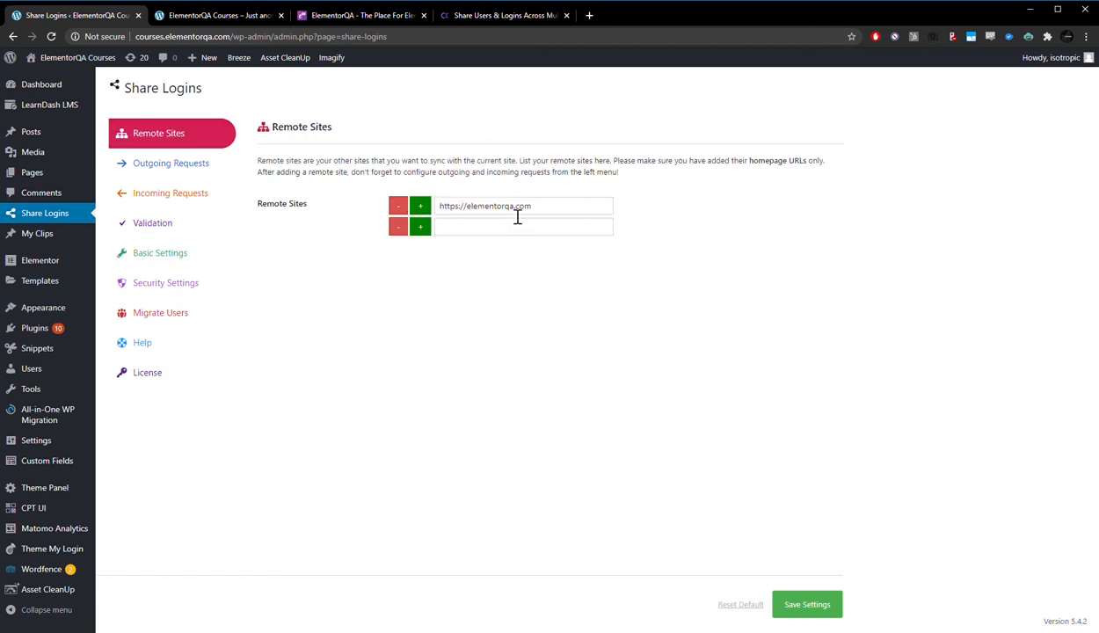
{"action": "left_click", "coordinate": [171, 162]}
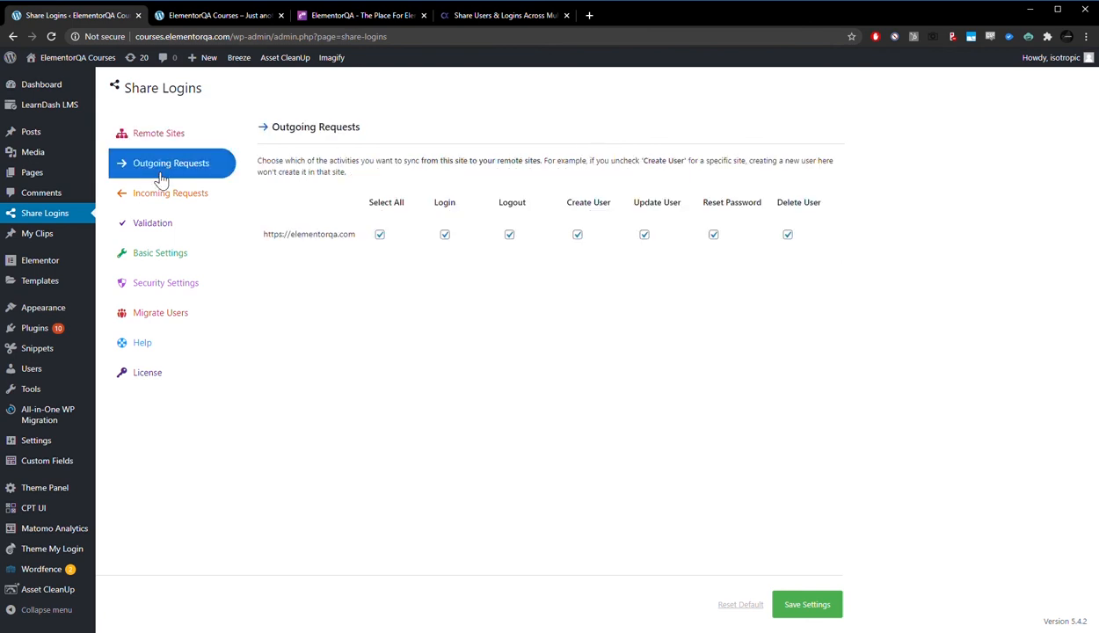
{"action": "left_click", "coordinate": [153, 222]}
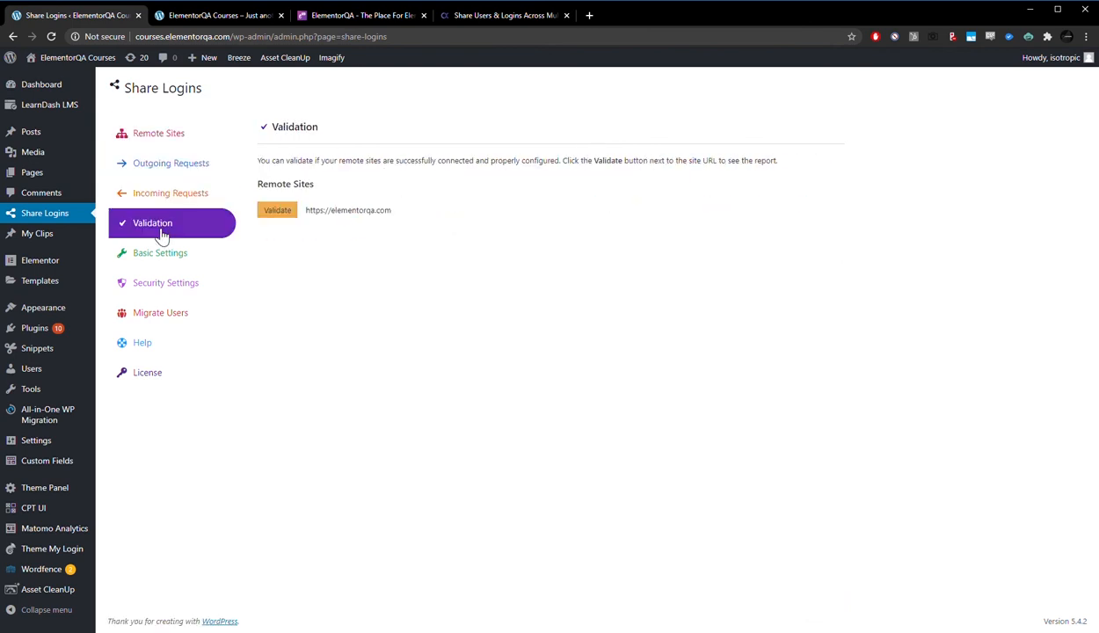
{"action": "mouse_move", "coordinate": [167, 253]}
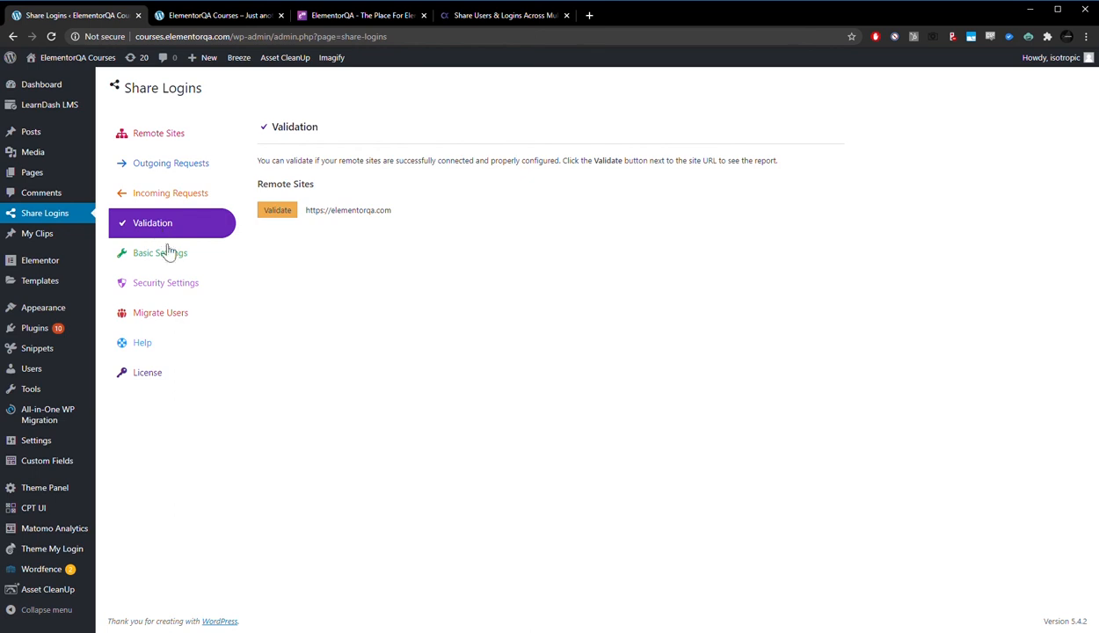
{"action": "left_click", "coordinate": [160, 254]}
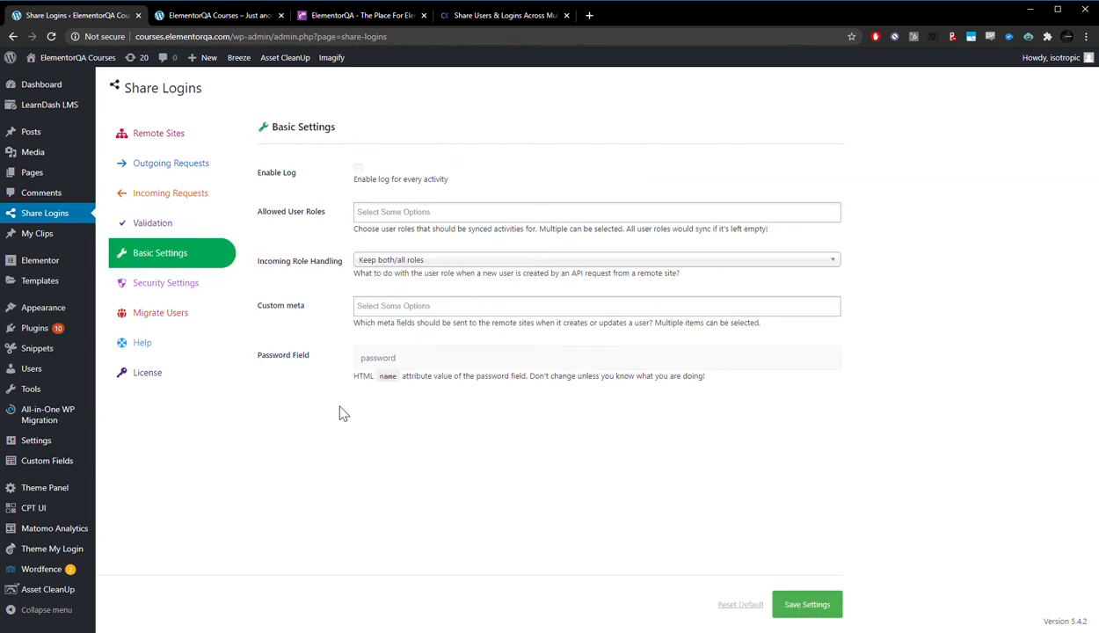
{"action": "mouse_move", "coordinate": [390, 422]}
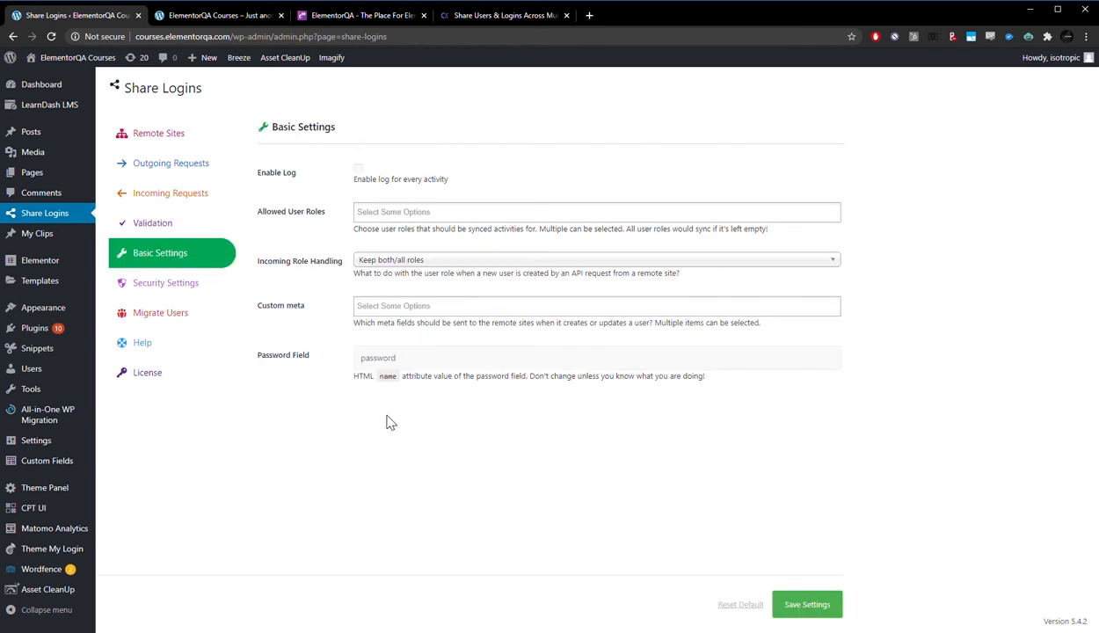
{"action": "mouse_move", "coordinate": [478, 368]}
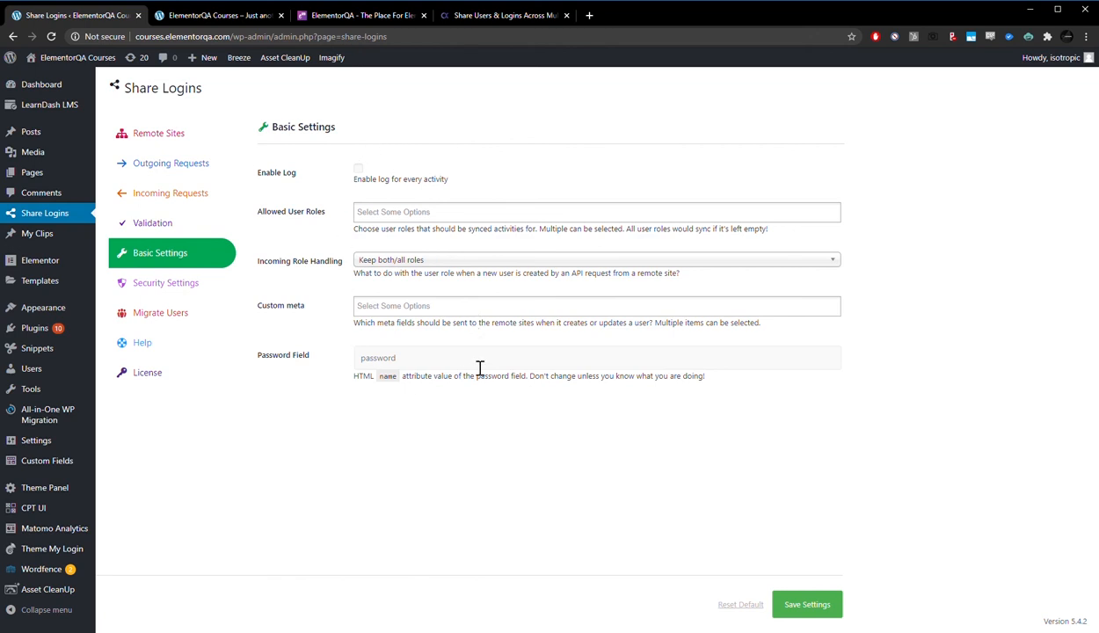
Check a Basic Settings field, then show Security Settings with access token, secret key and IV.
{"action": "left_click", "coordinate": [596, 306]}
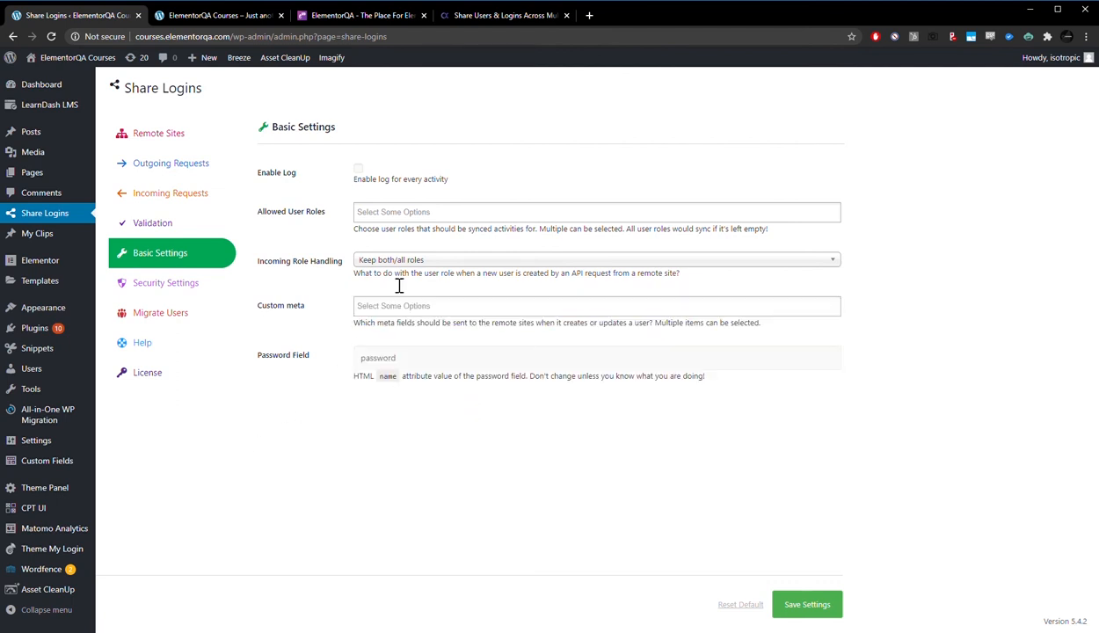
{"action": "mouse_move", "coordinate": [406, 307]}
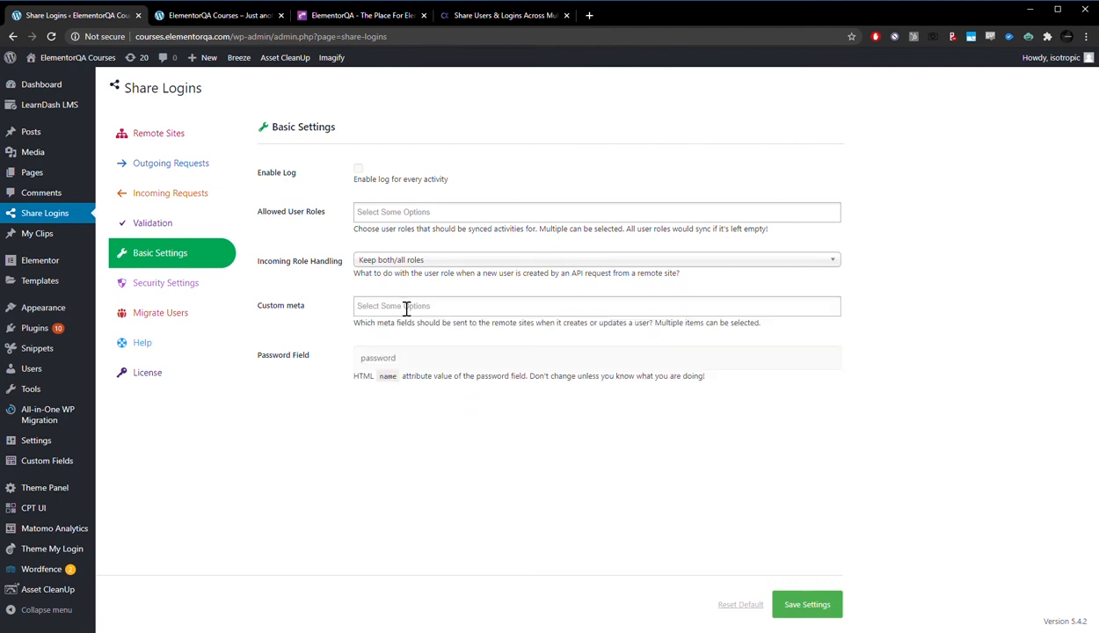
{"action": "left_click", "coordinate": [166, 281]}
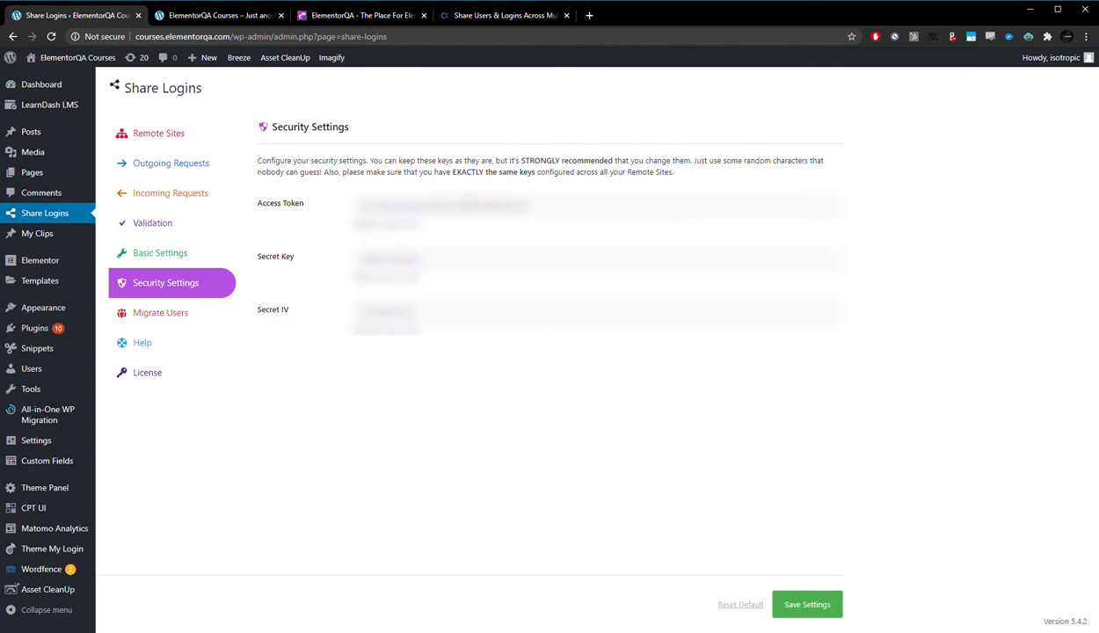
{"action": "mouse_move", "coordinate": [435, 169]}
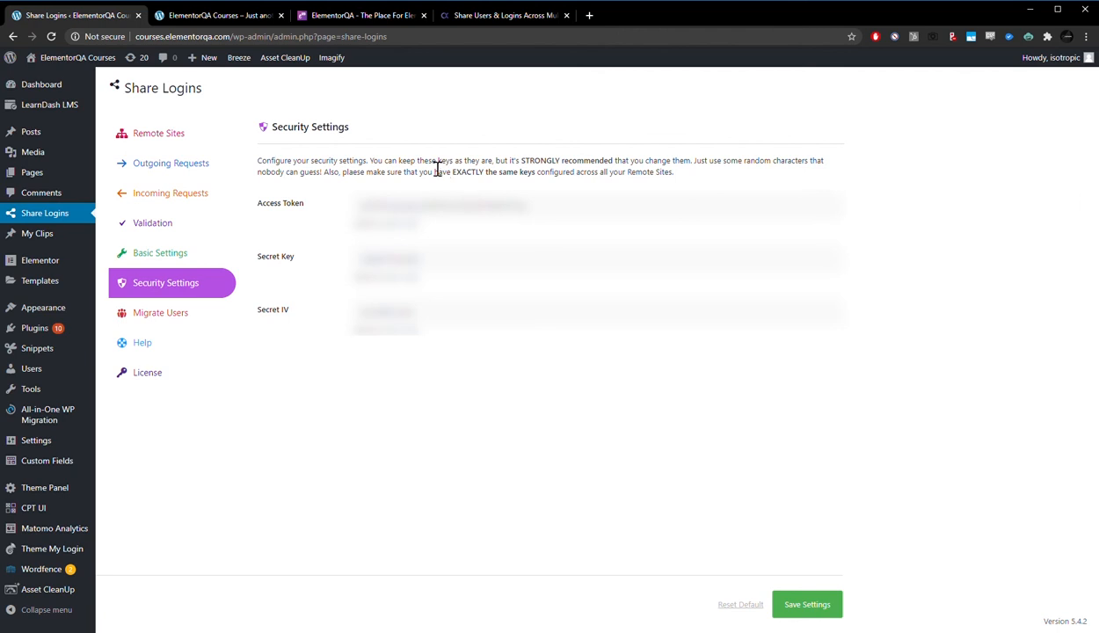
{"action": "mouse_move", "coordinate": [173, 323]}
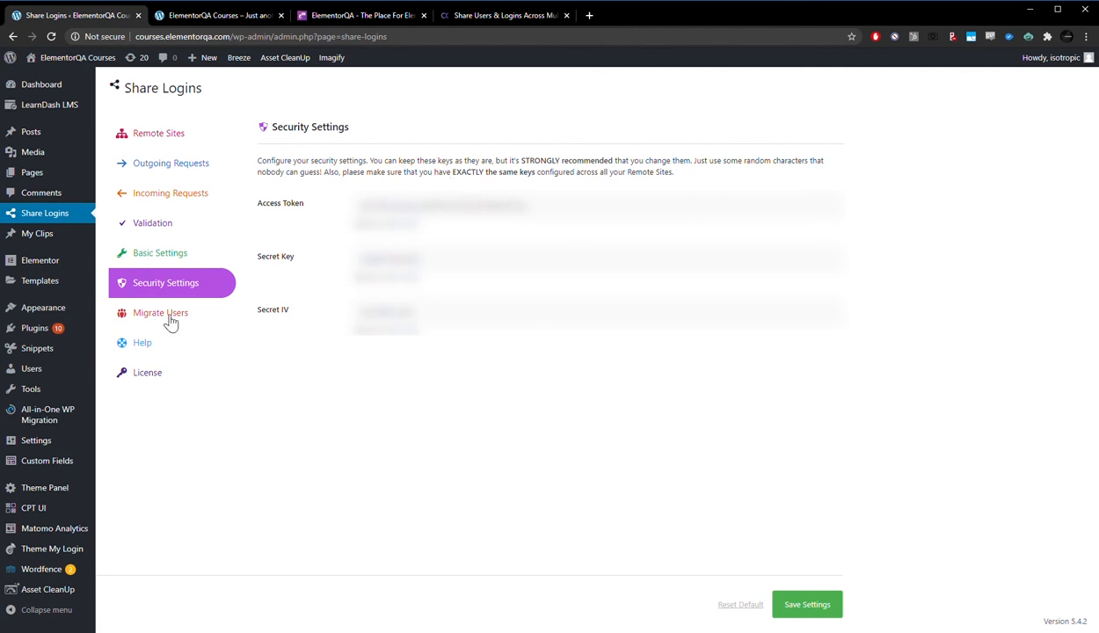
Show the Migrate Users page with options to exclude users, roles and choose meta fields.
{"action": "left_click", "coordinate": [160, 313]}
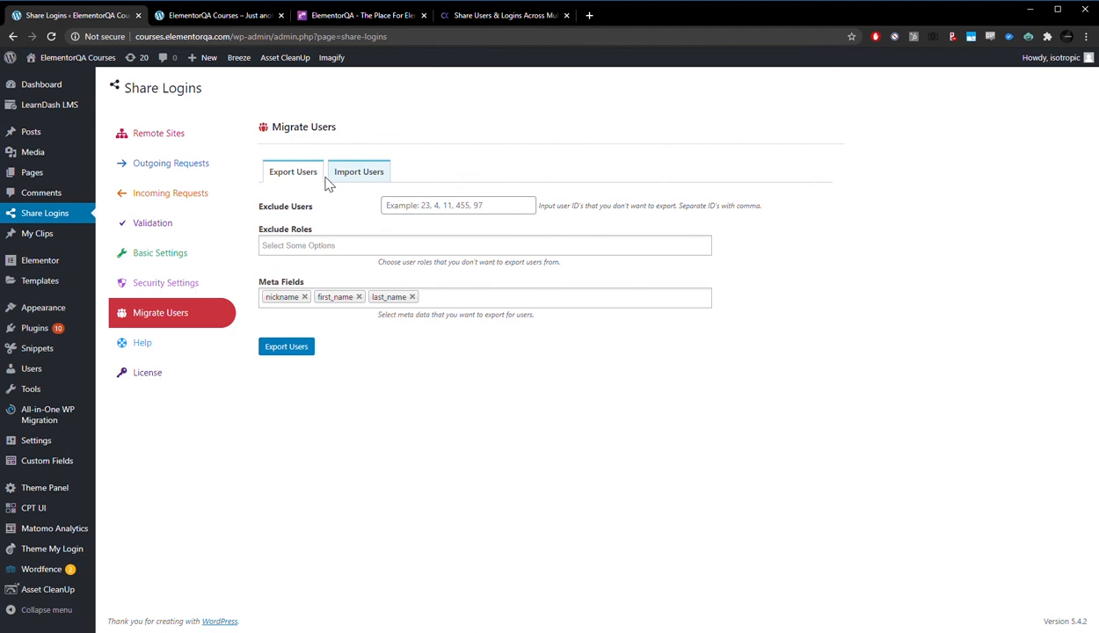
{"action": "mouse_move", "coordinate": [334, 211]}
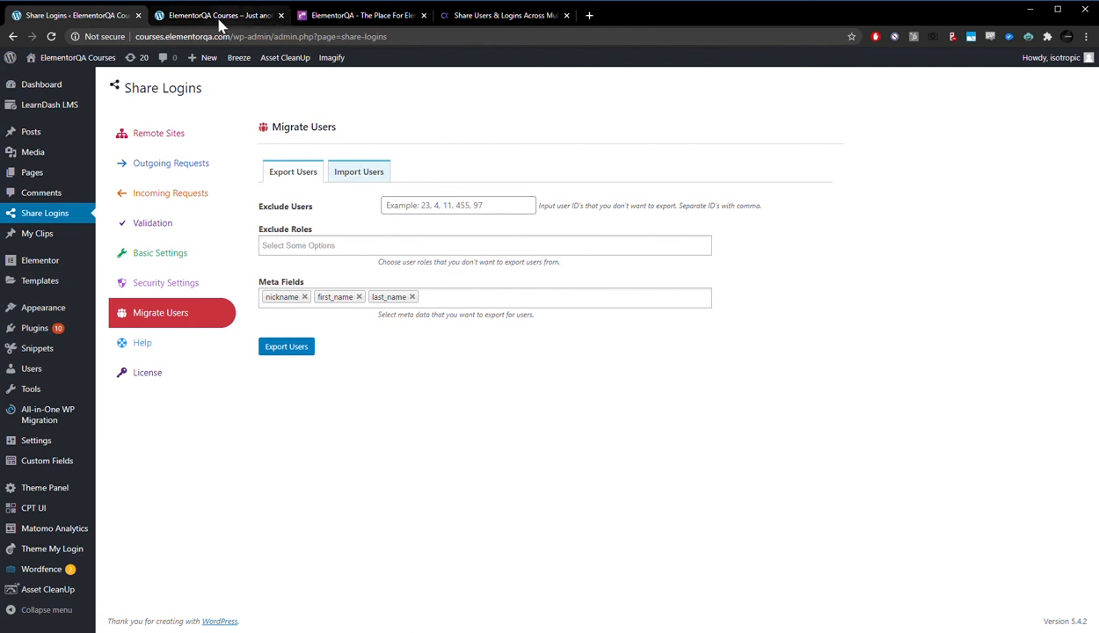
{"action": "left_click", "coordinate": [360, 14]}
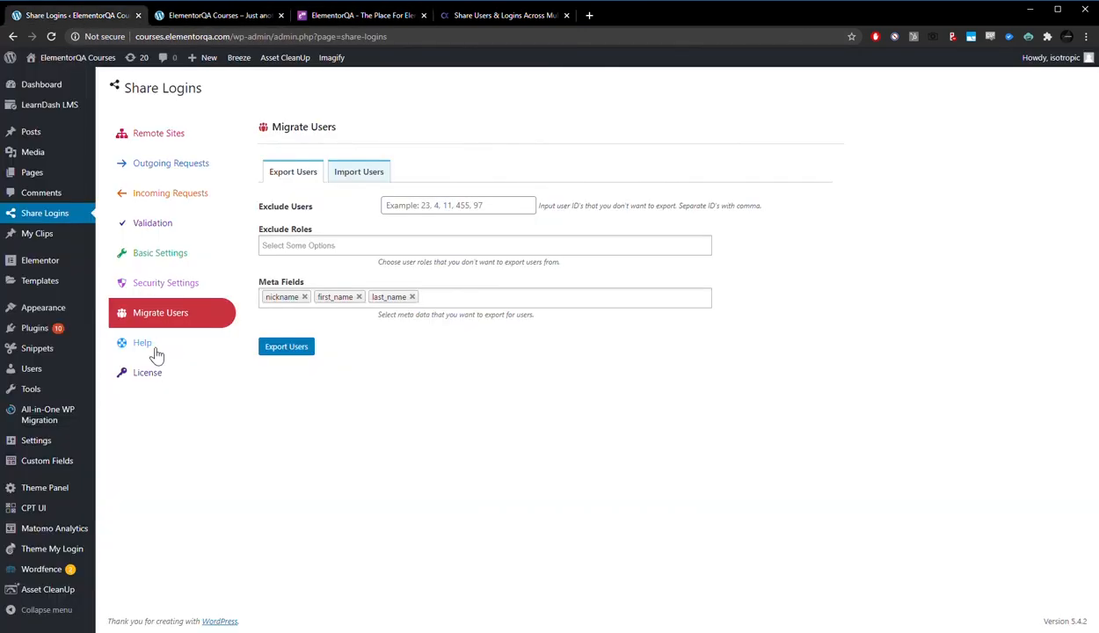
{"action": "mouse_move", "coordinate": [169, 155]}
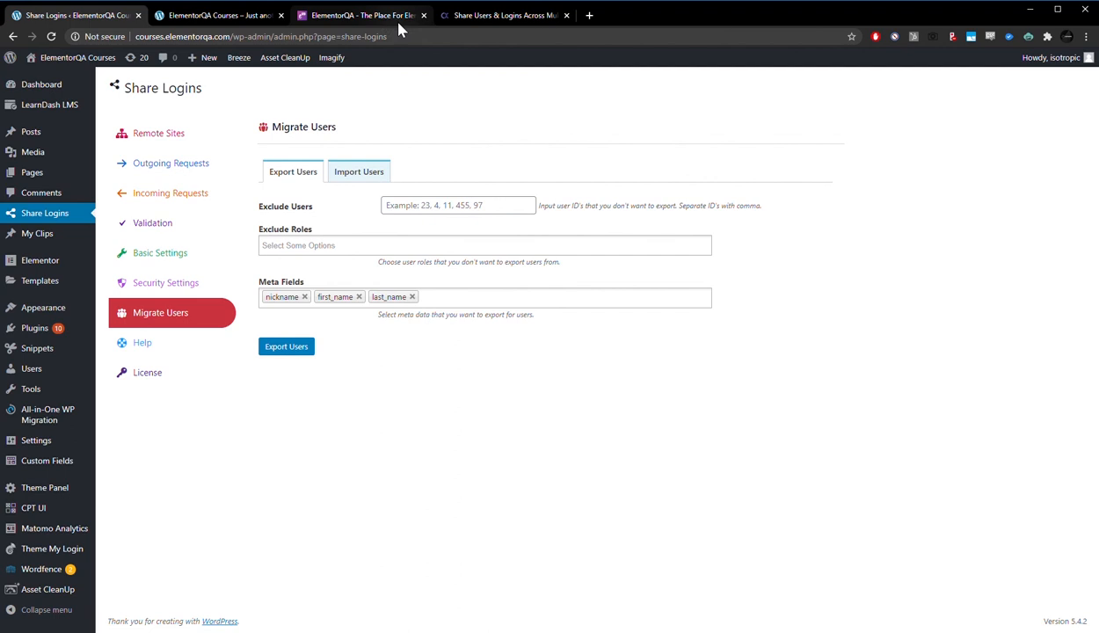
Switch back to the Codexpert Share Logins Pro product page tab.
{"action": "left_click", "coordinate": [501, 14]}
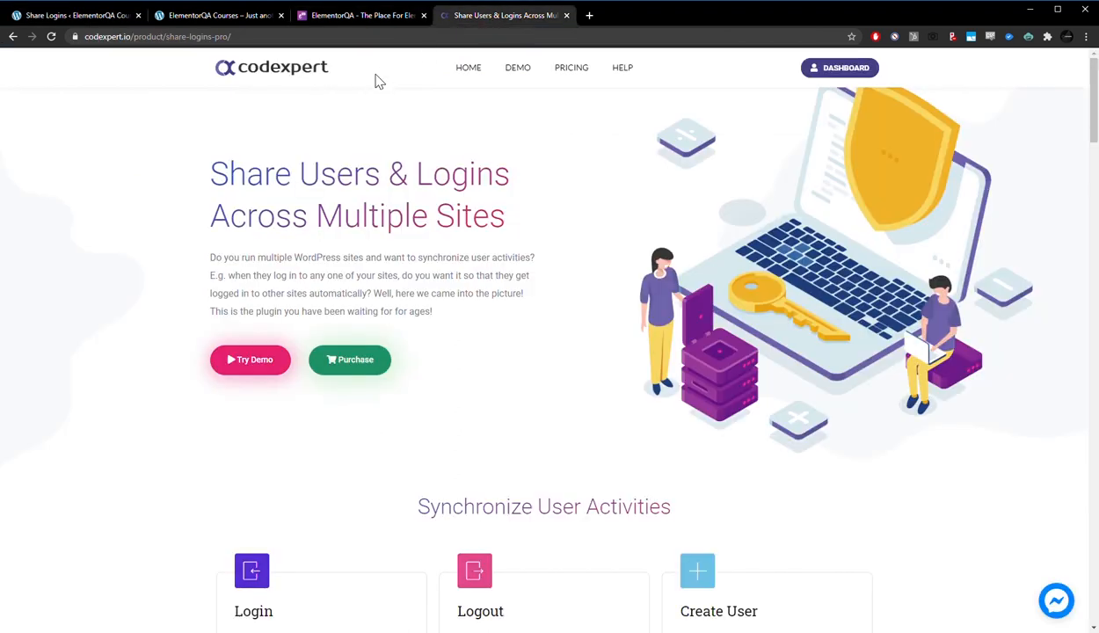
{"action": "mouse_move", "coordinate": [581, 111]}
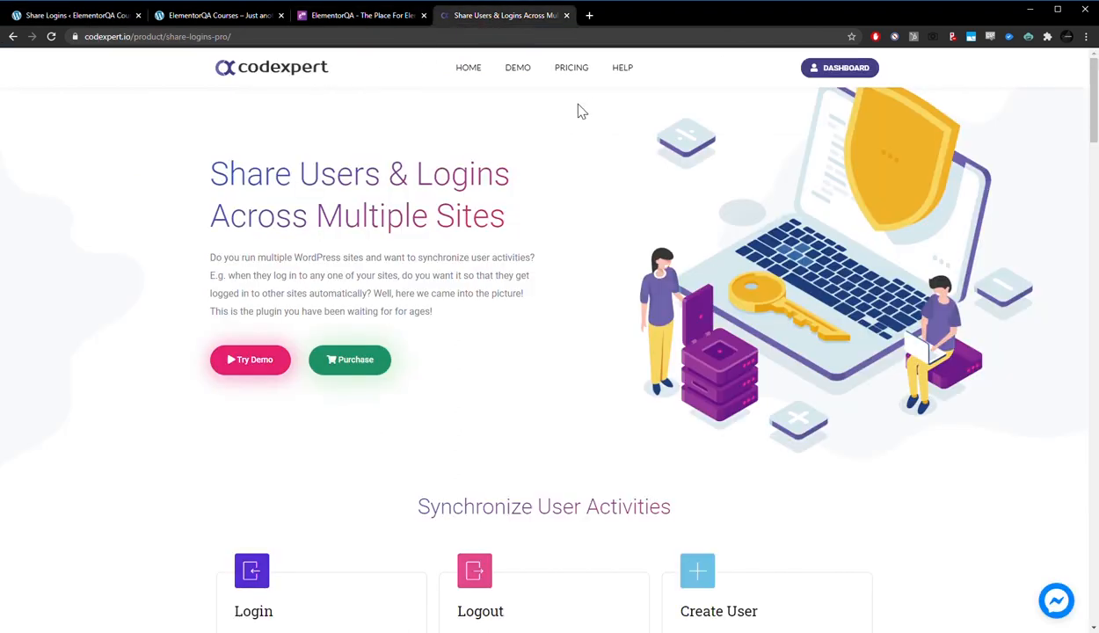
{"action": "mouse_move", "coordinate": [273, 202]}
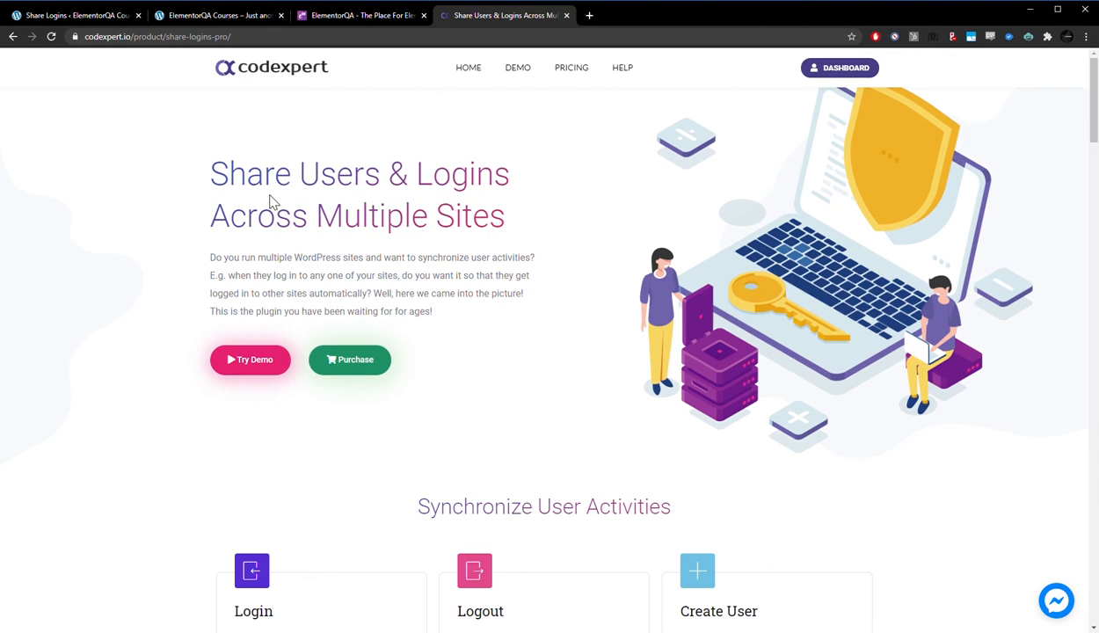